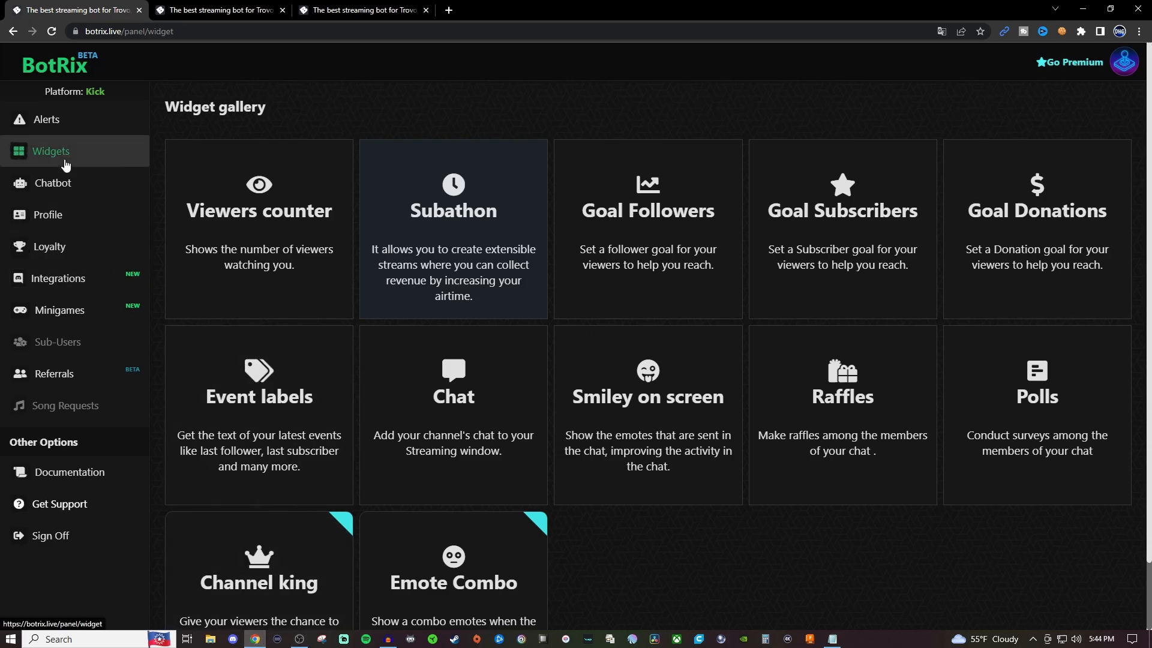
pyautogui.moveTo(58, 158)
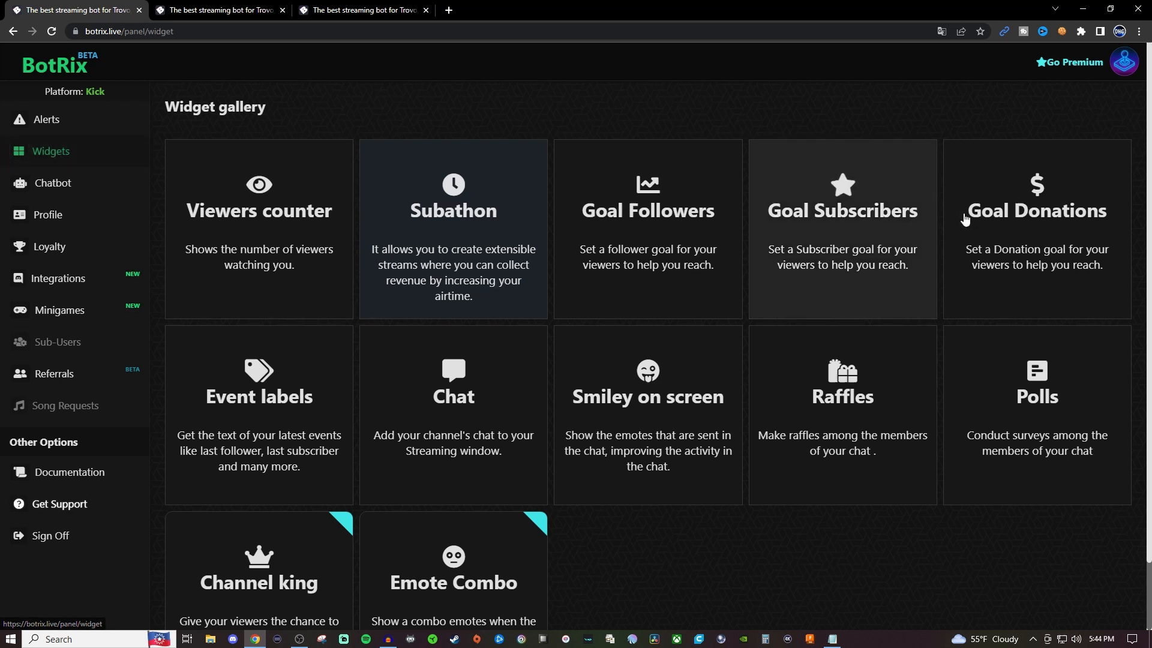
# Open the Goal Donations widget card from the Widgets gallery.
pyautogui.click(1035, 228)
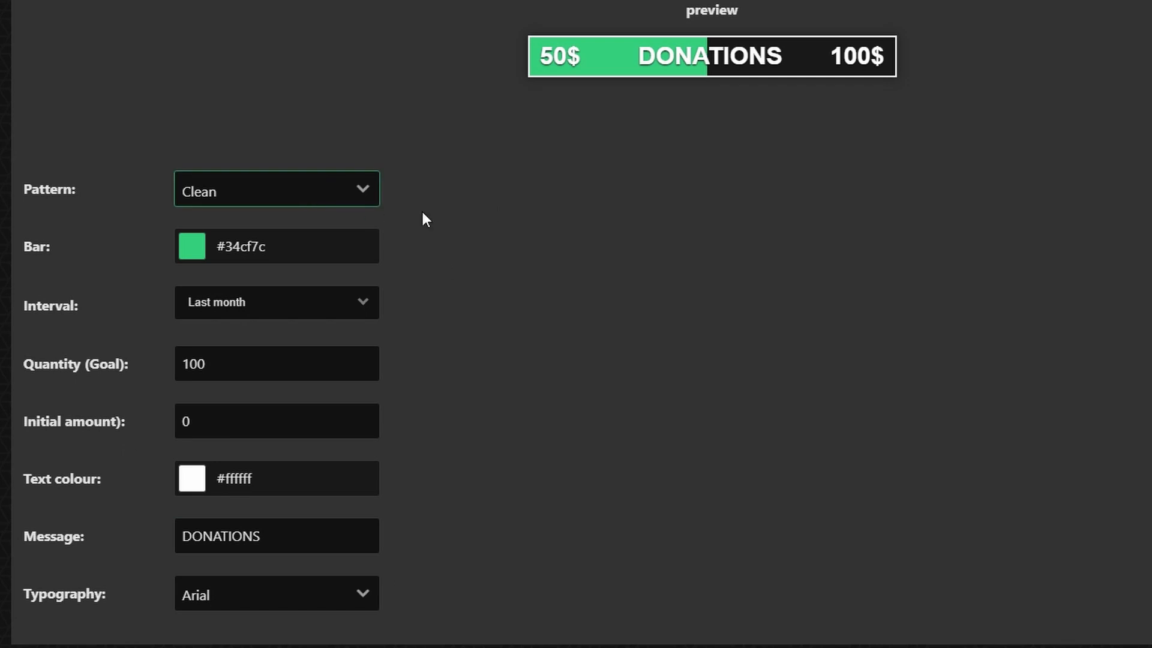
pyautogui.click(276, 189)
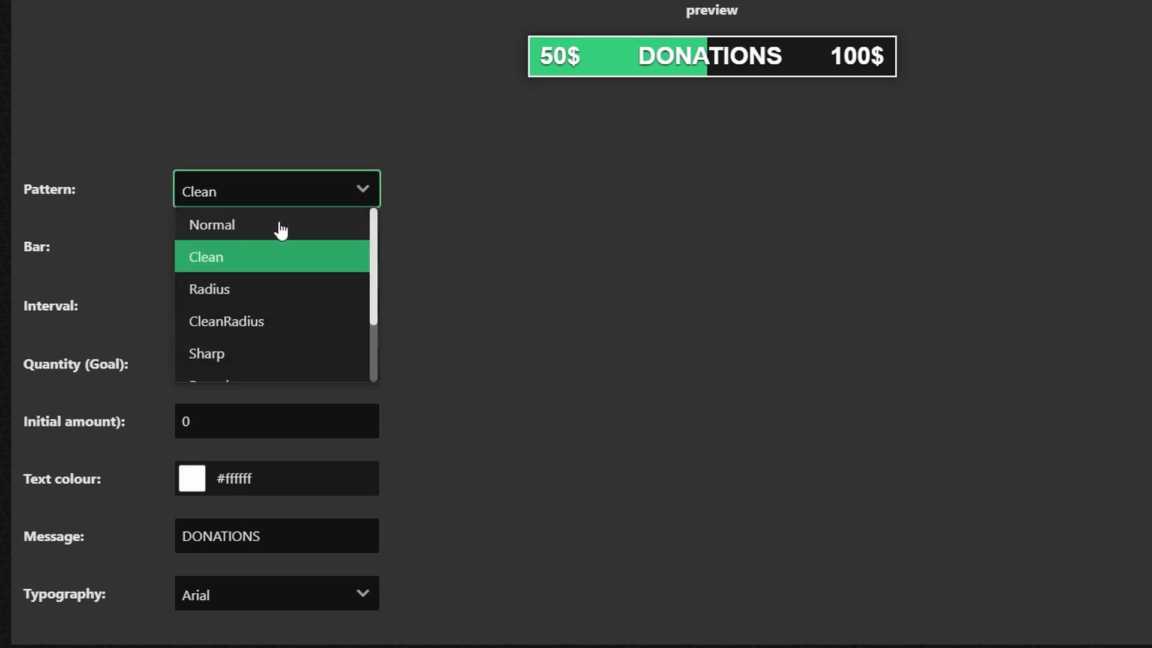
pyautogui.click(212, 224)
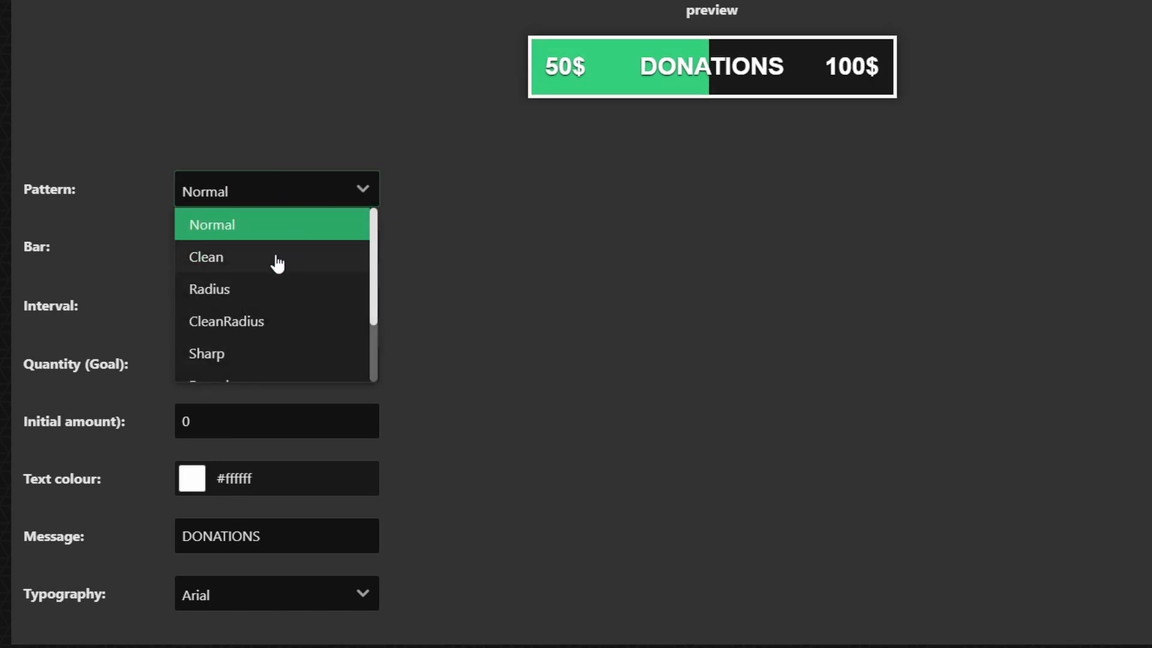
pyautogui.click(209, 289)
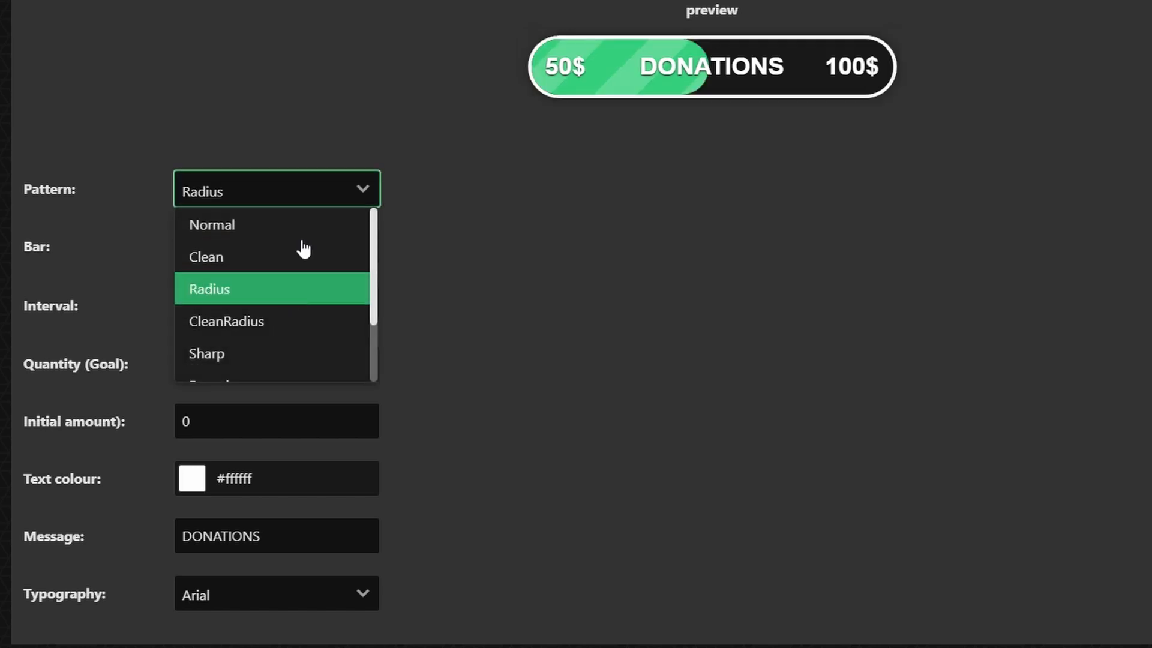
pyautogui.click(227, 322)
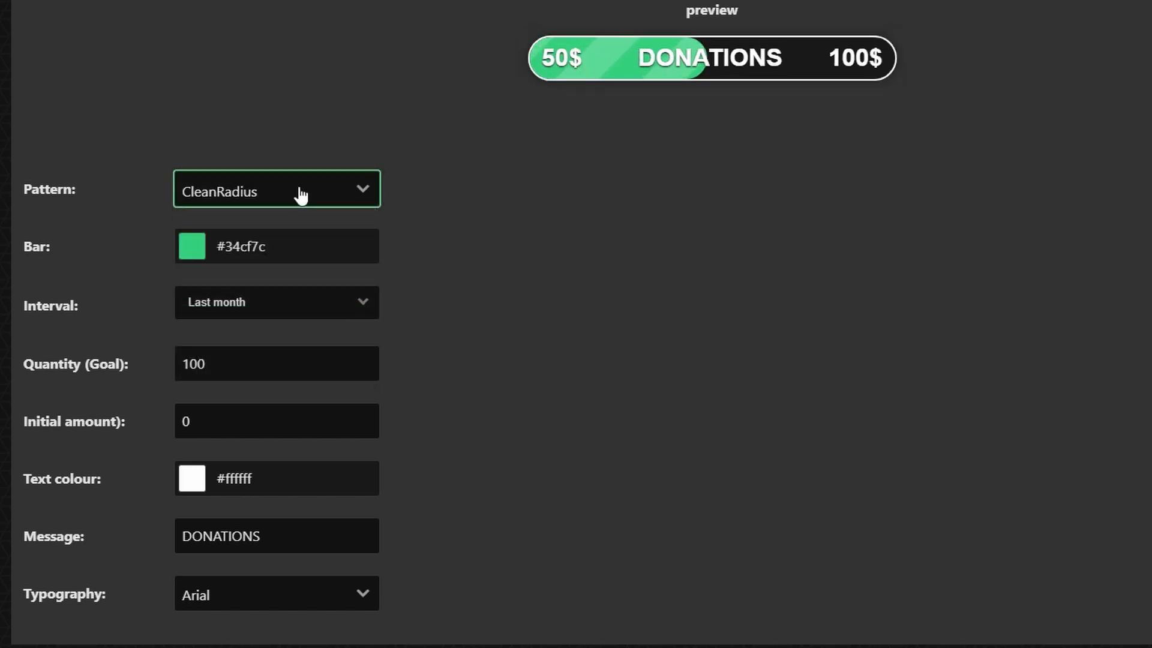
pyautogui.click(278, 188)
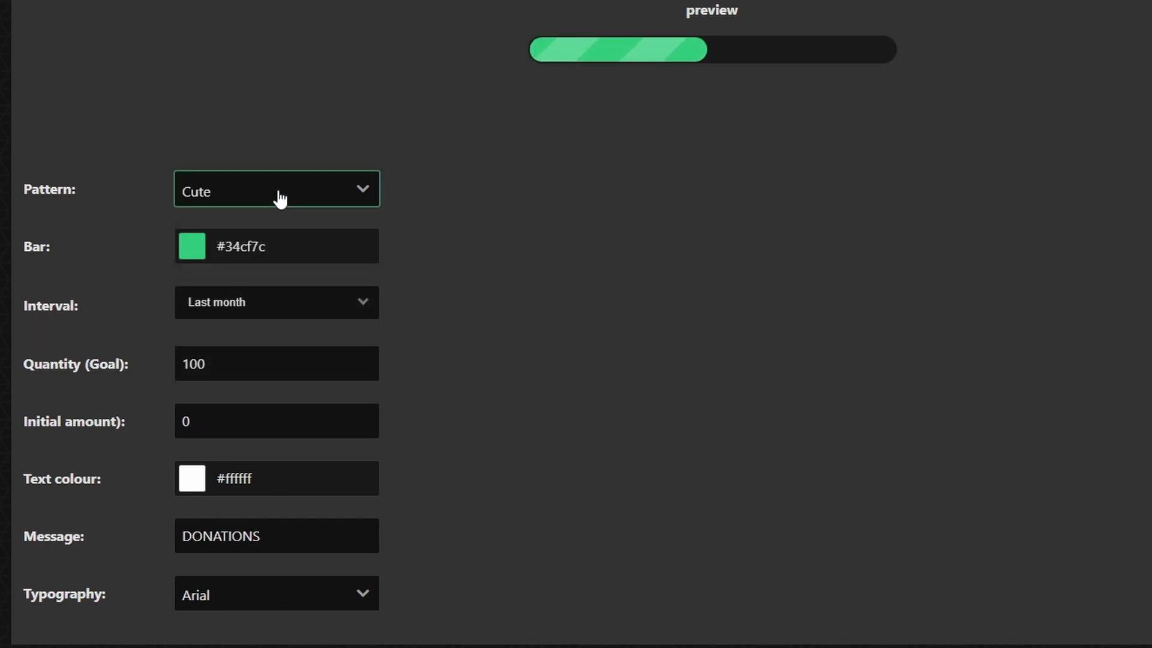
pyautogui.click(276, 189)
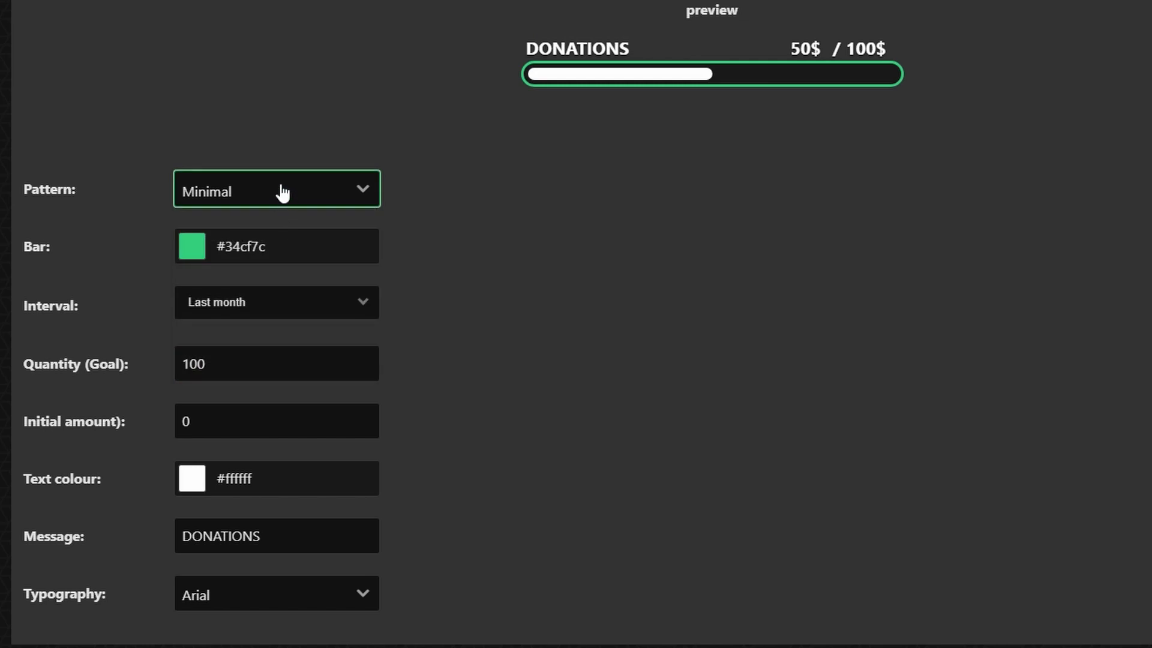
pyautogui.click(276, 189)
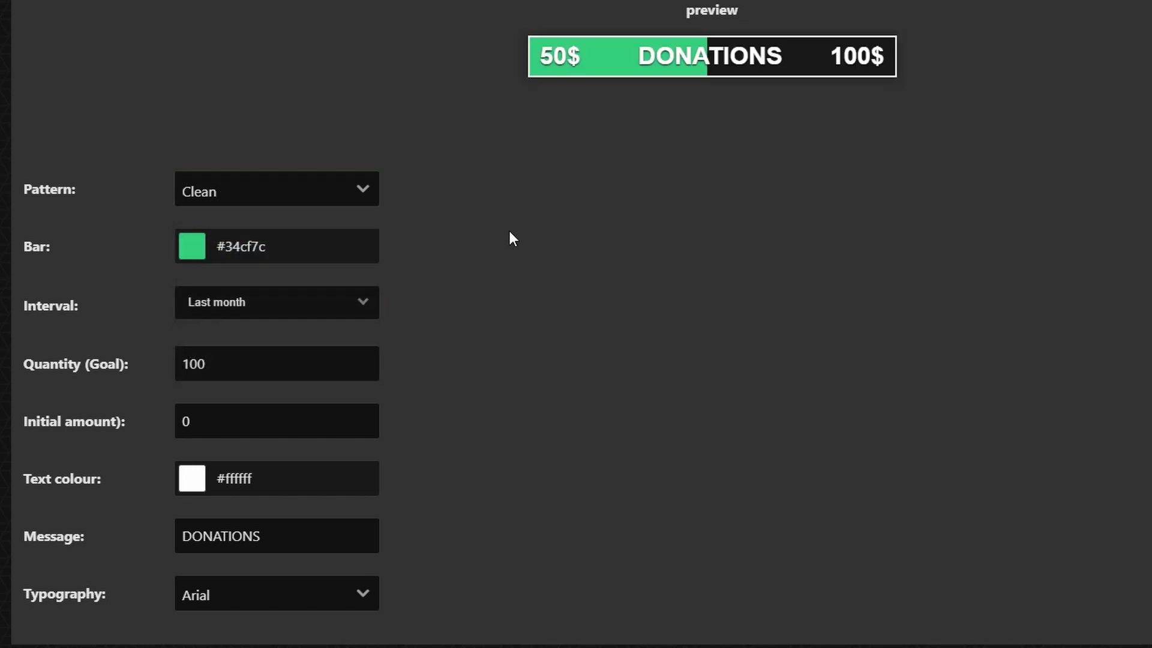
pyautogui.moveTo(39, 252)
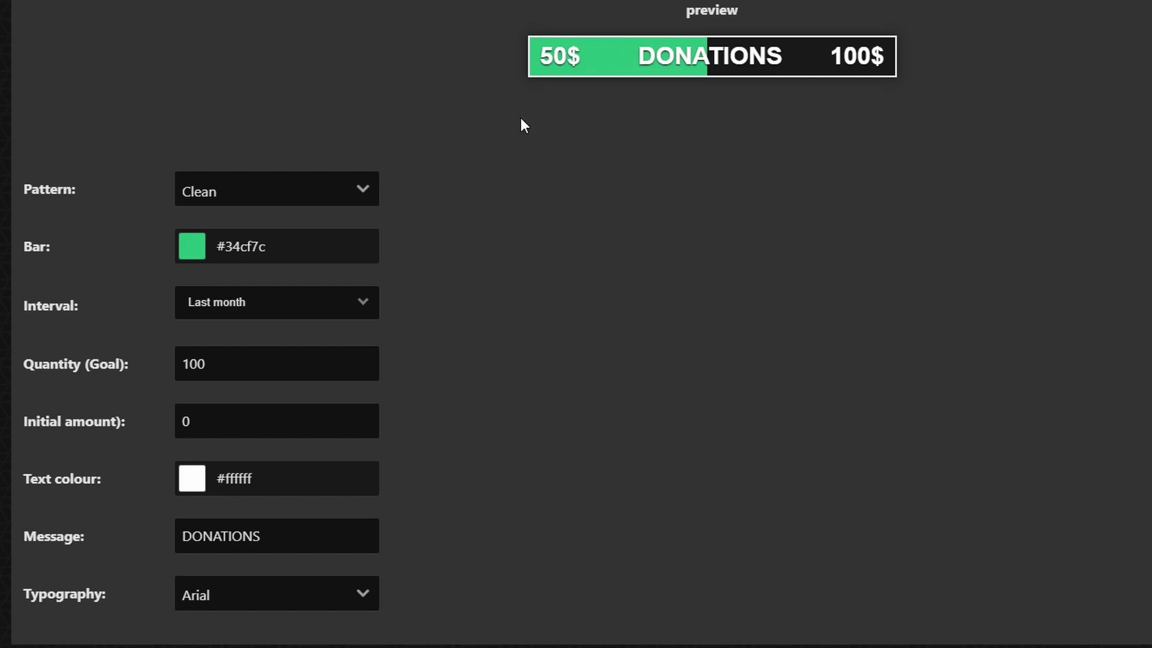
pyautogui.moveTo(191, 246)
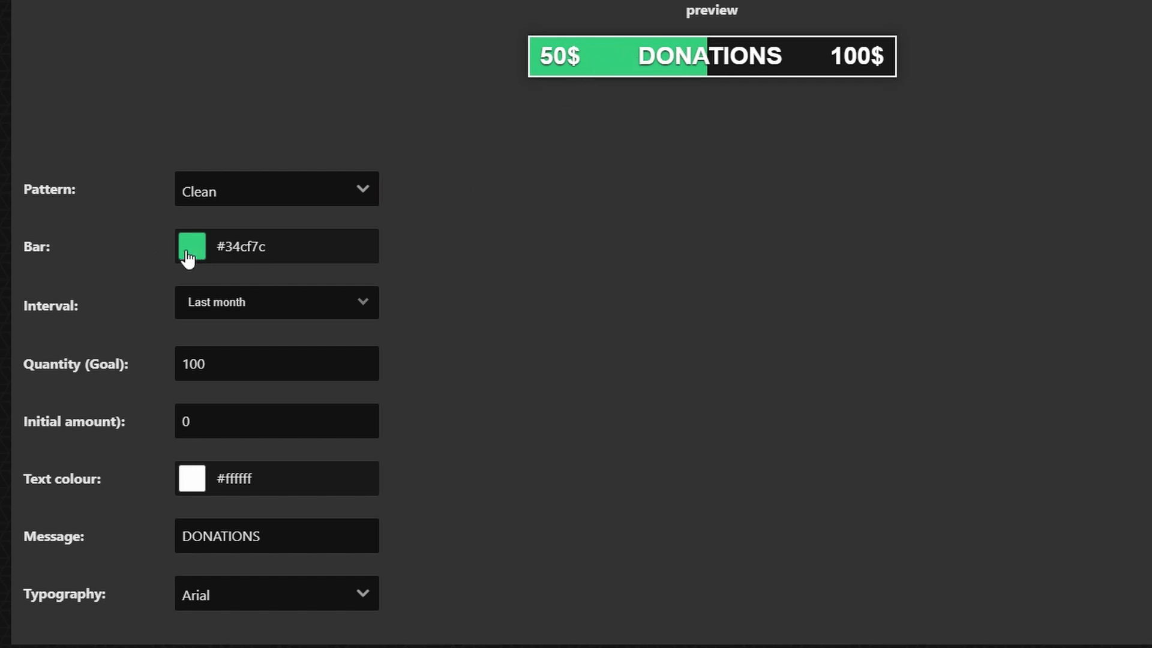
pyautogui.moveTo(511, 247)
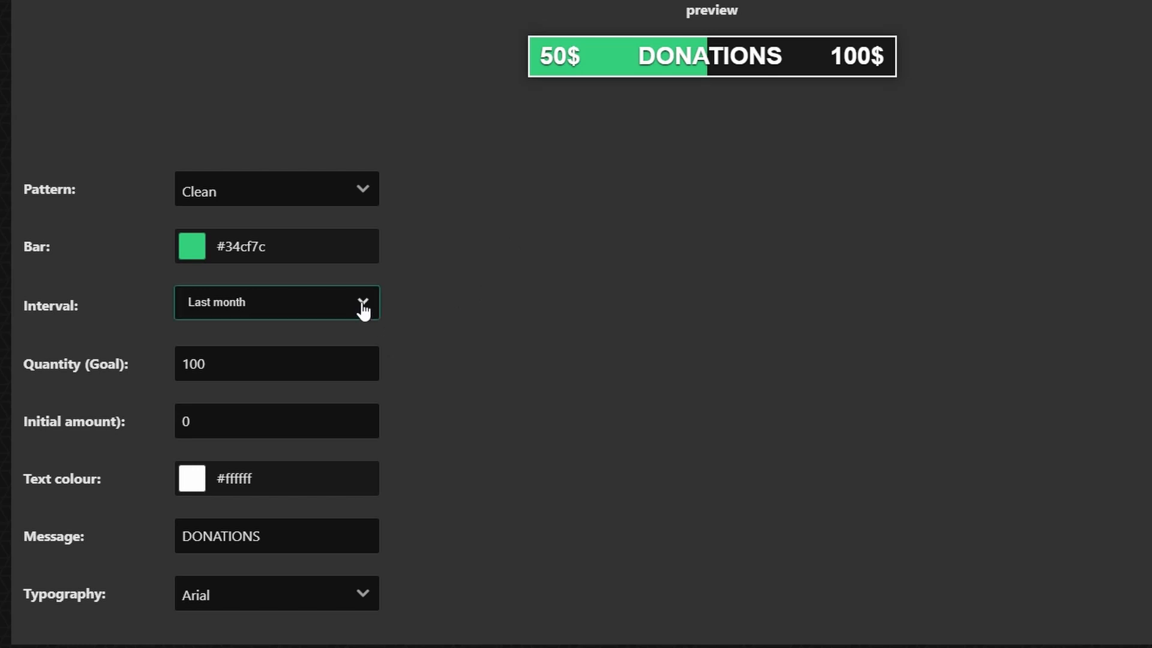
pyautogui.click(276, 303)
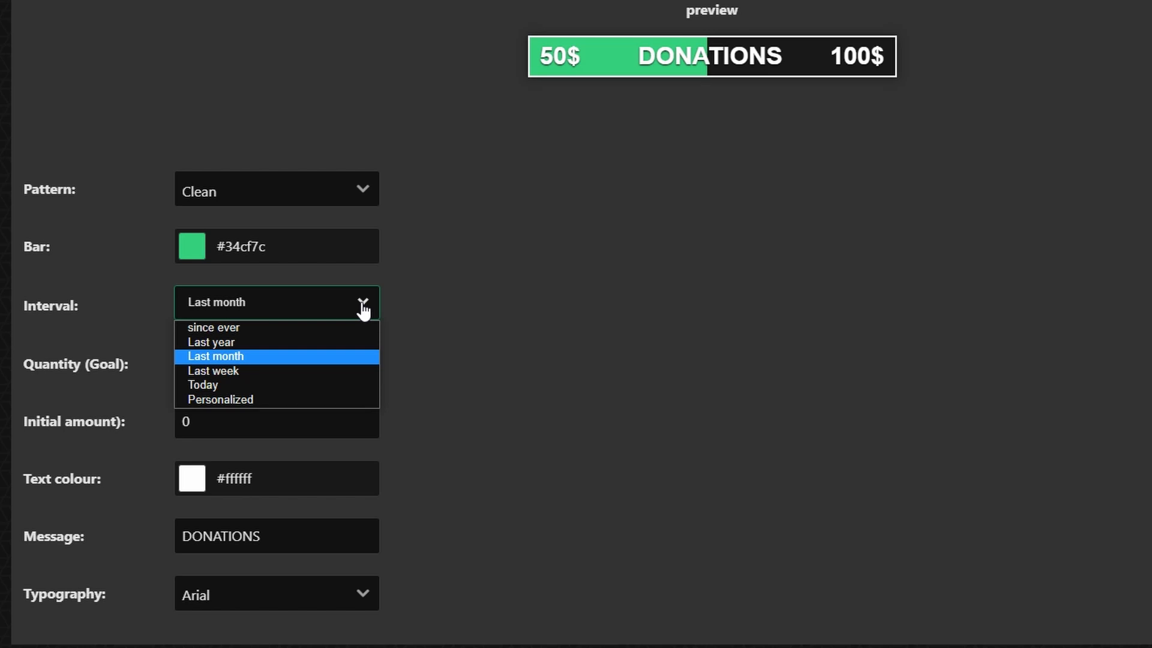
pyautogui.click(220, 399)
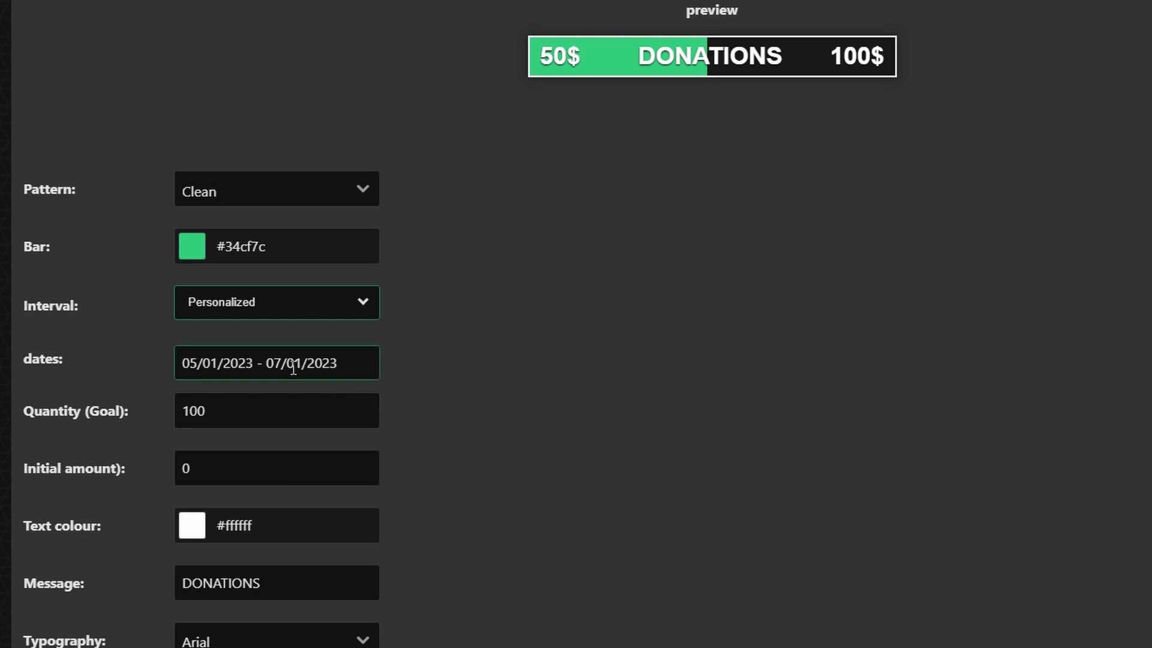
pyautogui.click(276, 302)
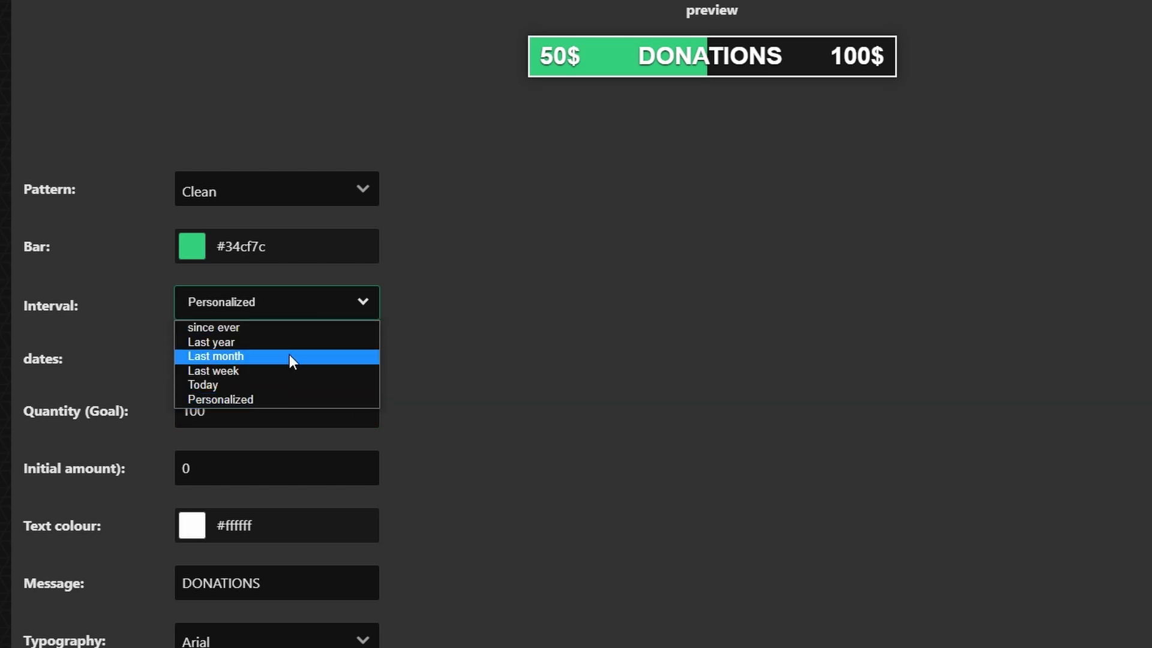
pyautogui.click(216, 356)
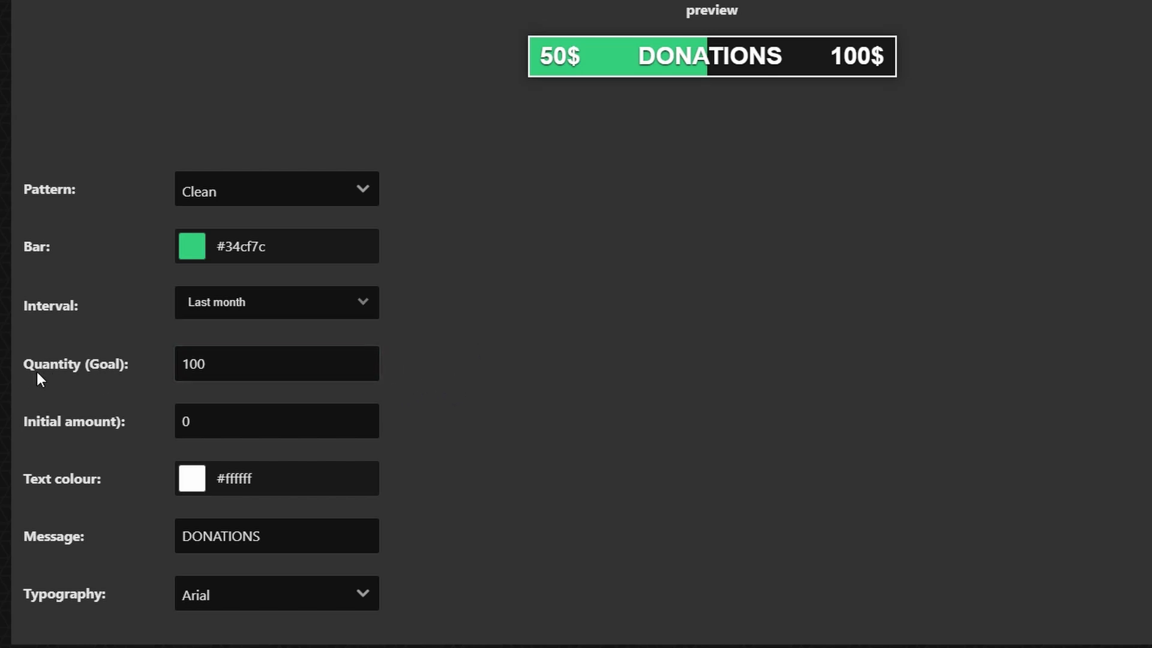
# Set the goal's initial amount to 30, leaving the quantity at 100.
pyautogui.click(276, 362)
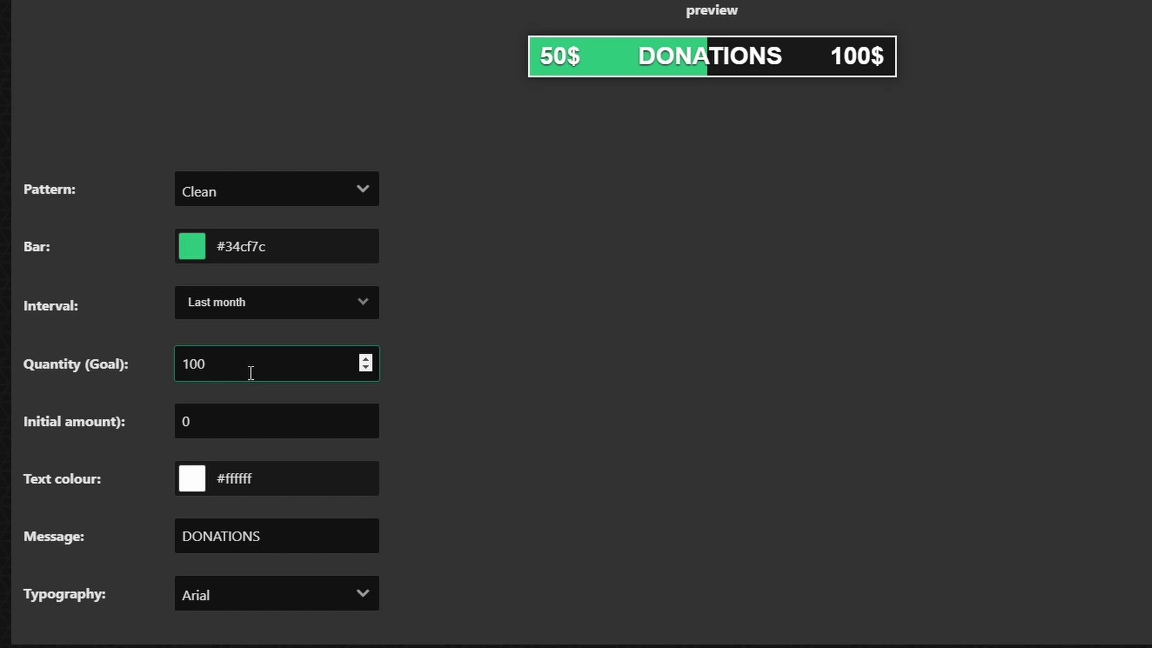
pyautogui.click(276, 420)
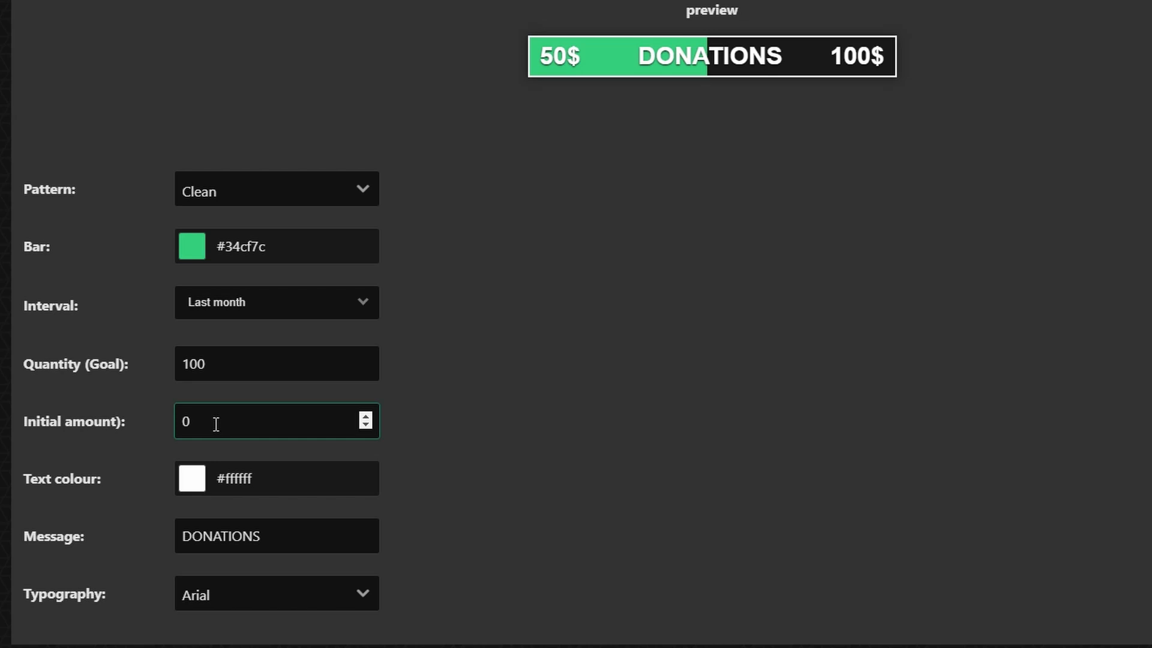
pyautogui.doubleClick(186, 421)
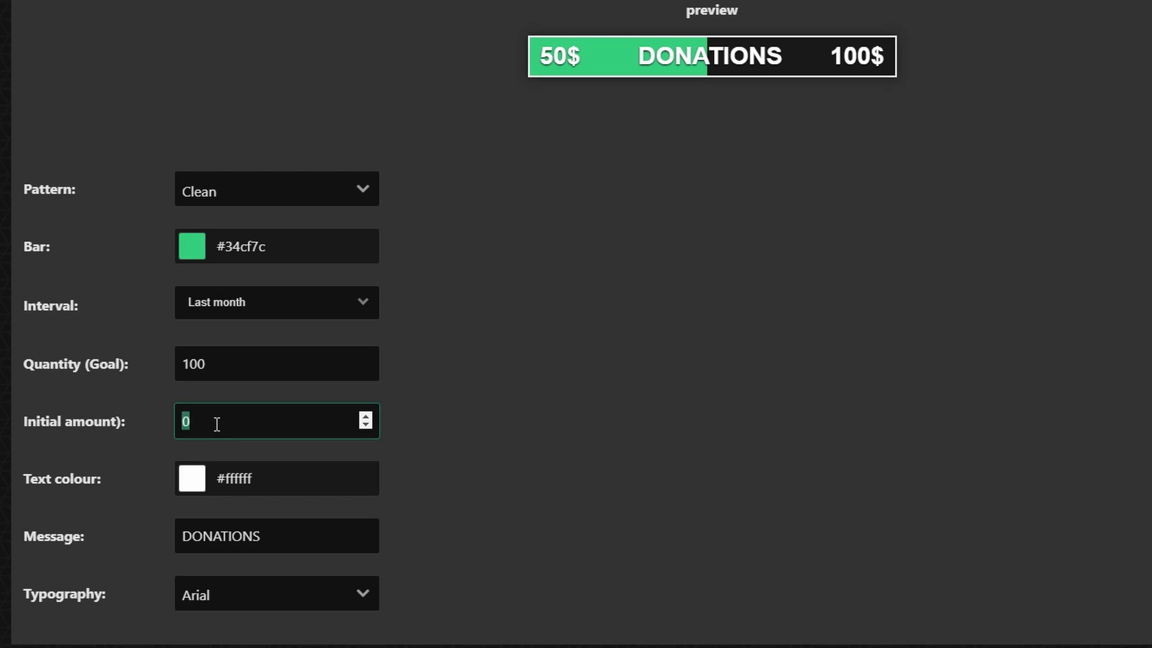
pyautogui.write('30')
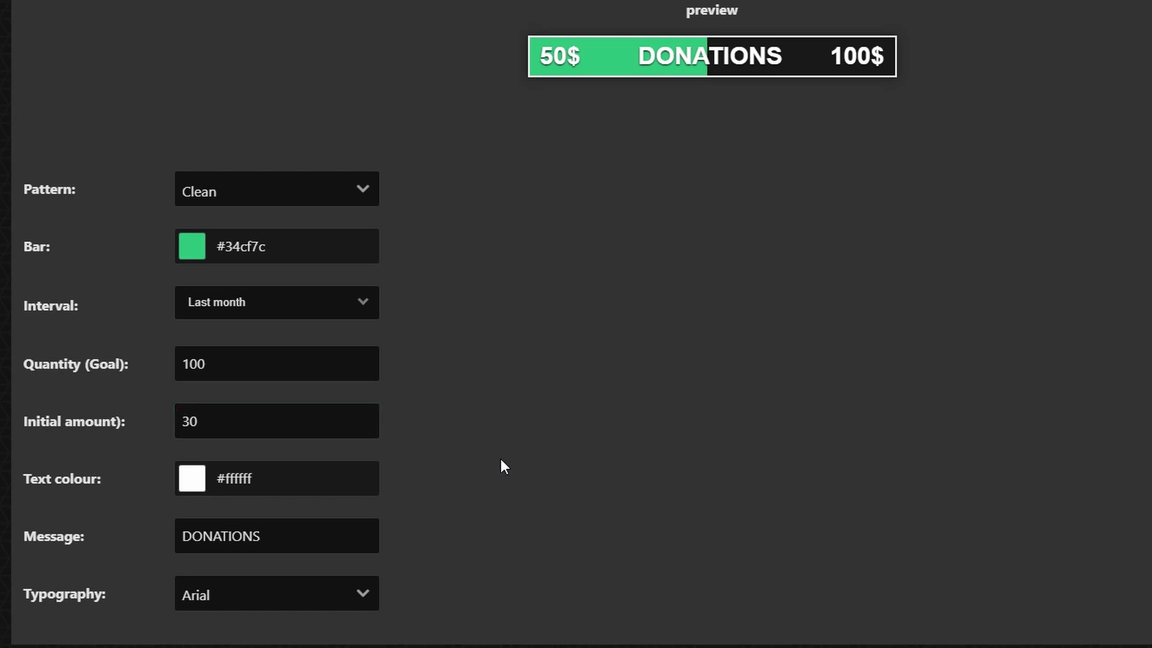
# Leave the text colour unchanged and replace the DONATIONS message with 'Dono Goal'.
pyautogui.click(190, 478)
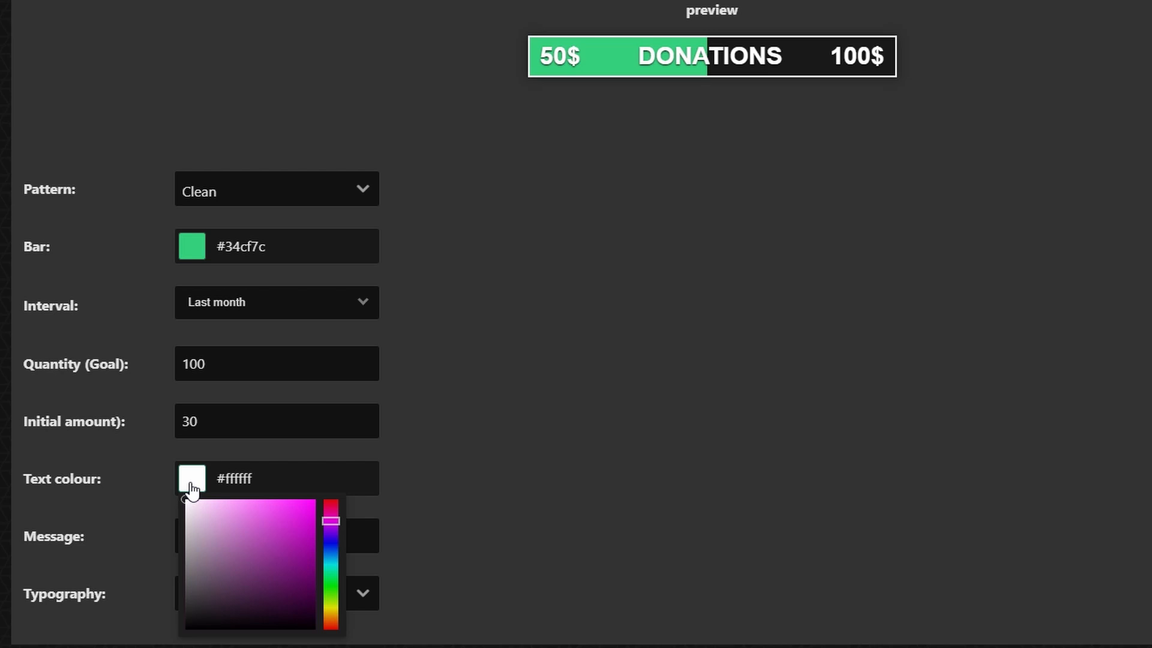
pyautogui.click(433, 541)
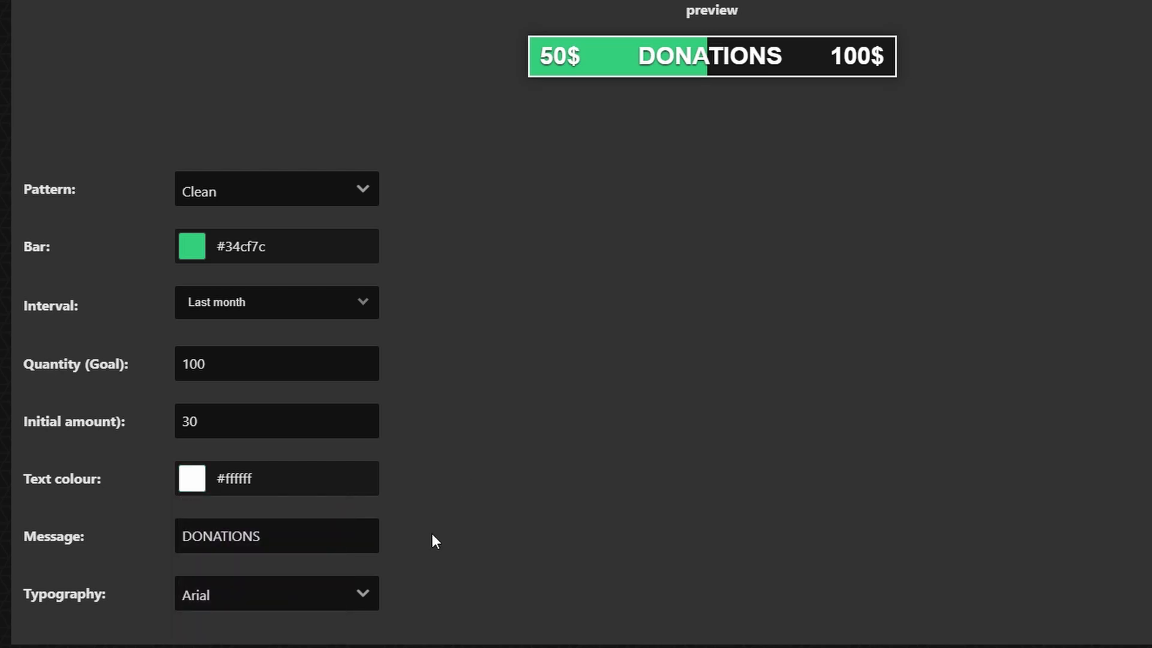
pyautogui.click(276, 535)
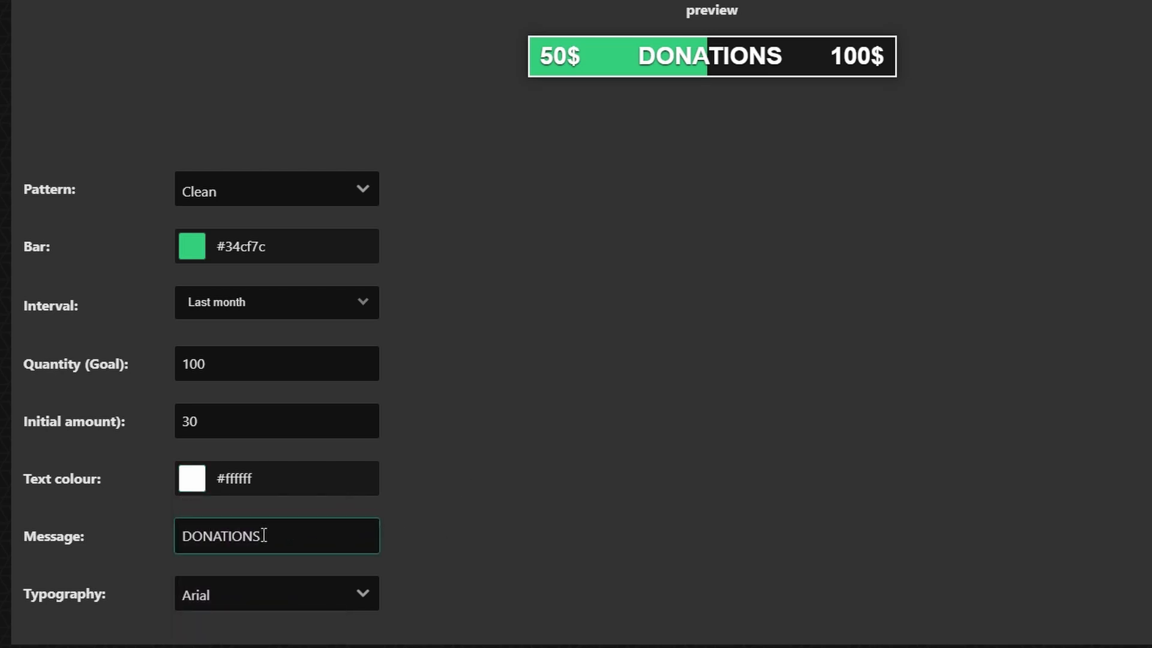
pyautogui.doubleClick(221, 535)
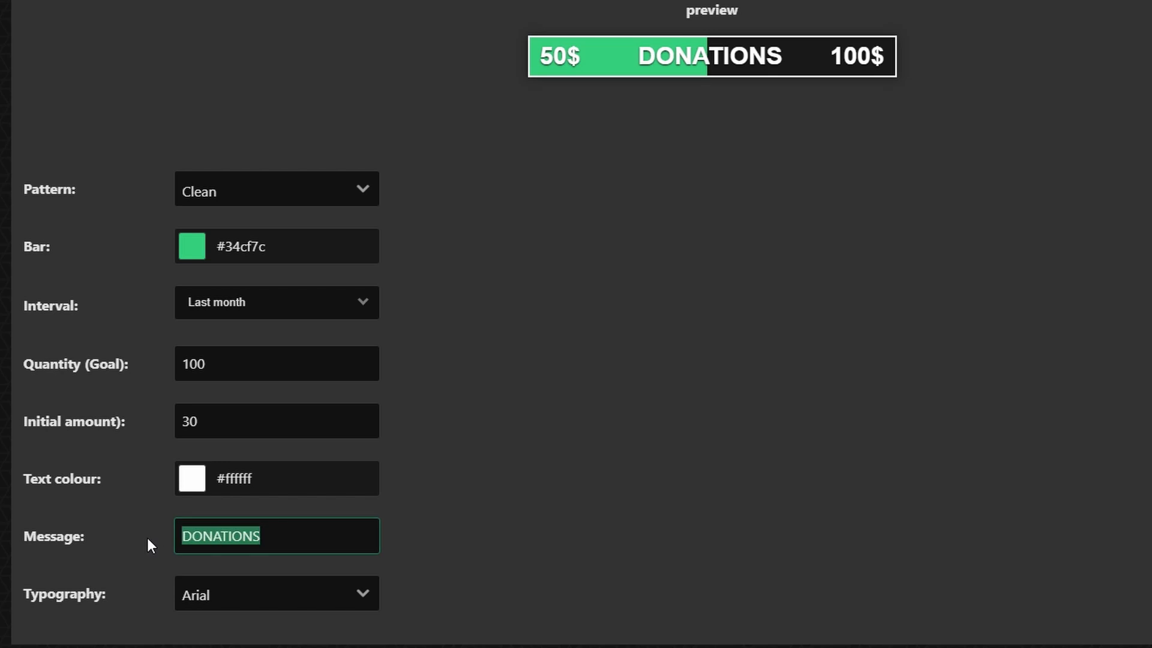
pyautogui.write('Dono Goal')
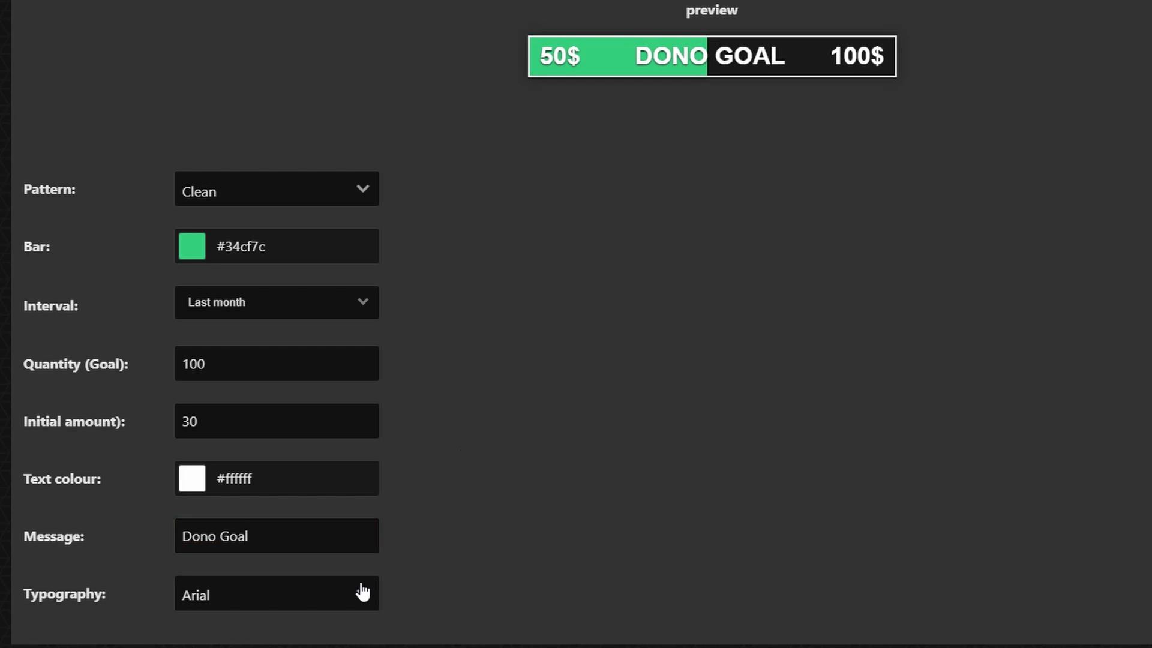
# Choose Russo One as the typography and copy the widget URL.
pyautogui.click(276, 594)
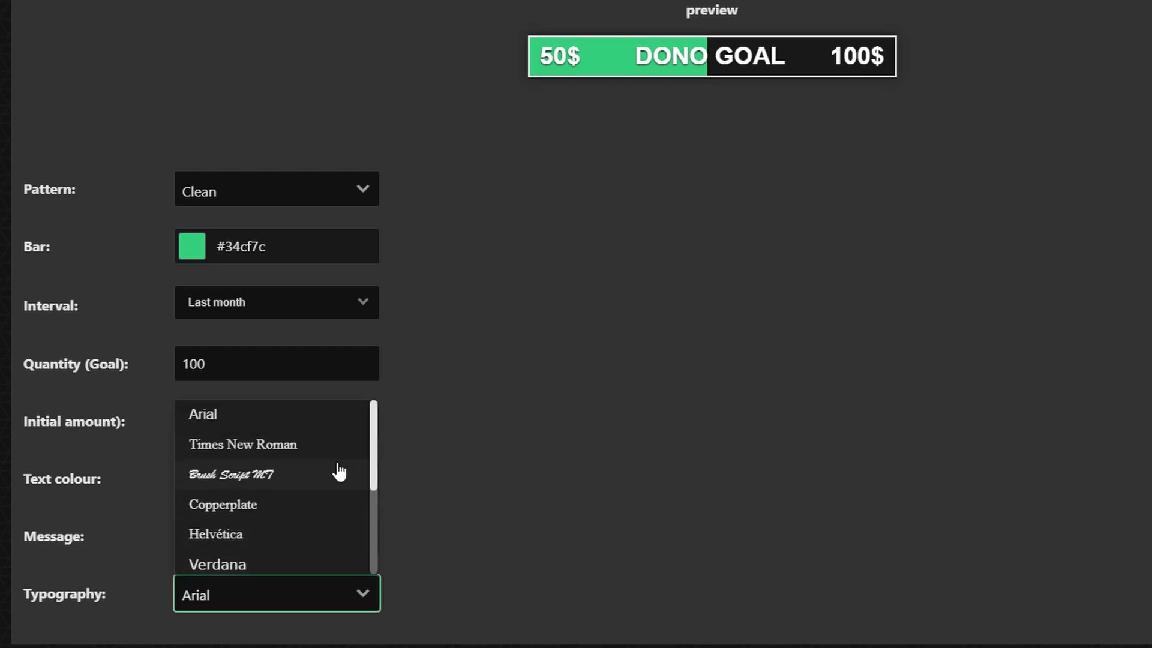
pyautogui.scroll(-3)
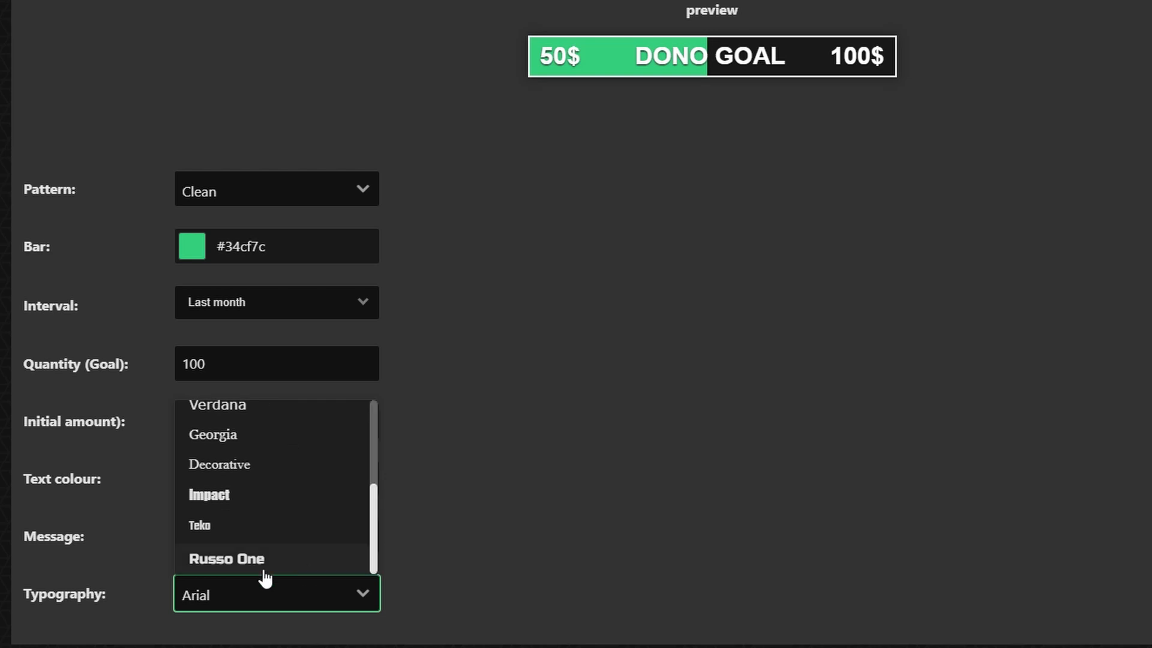
pyautogui.click(227, 558)
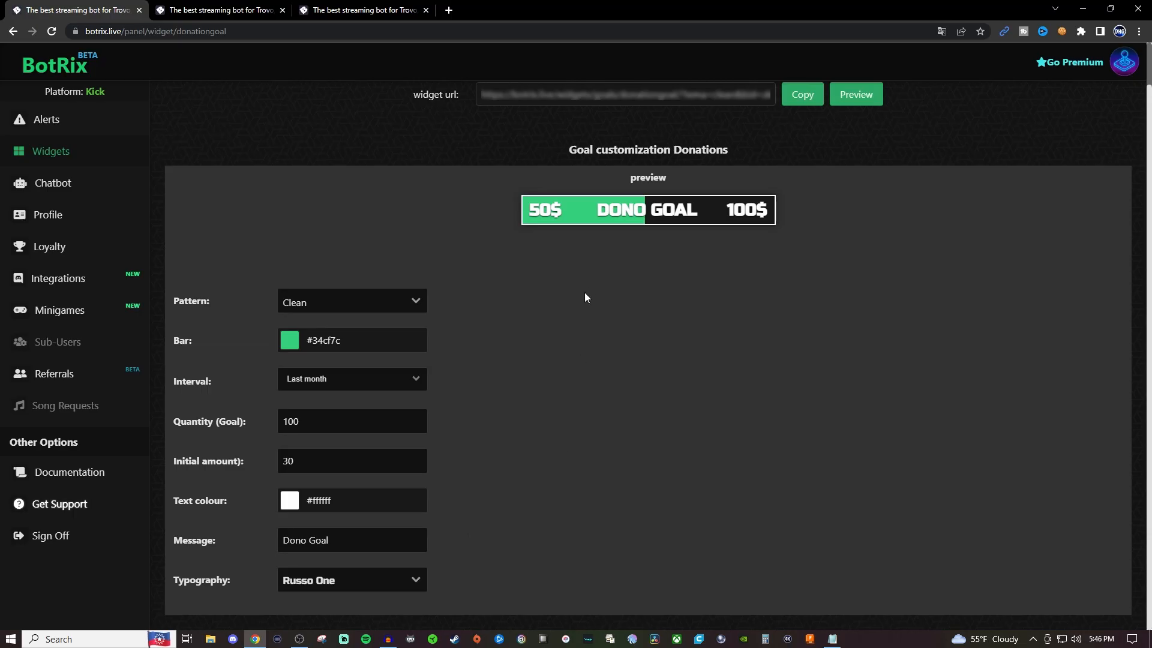
pyautogui.moveTo(803, 147)
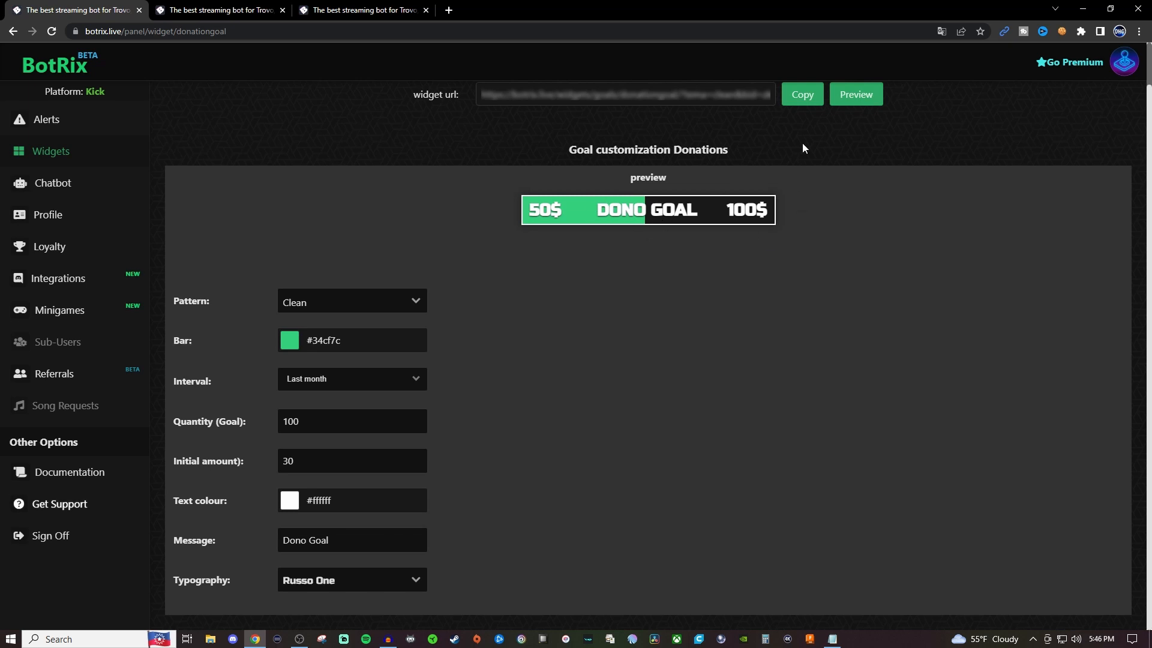
pyautogui.click(801, 94)
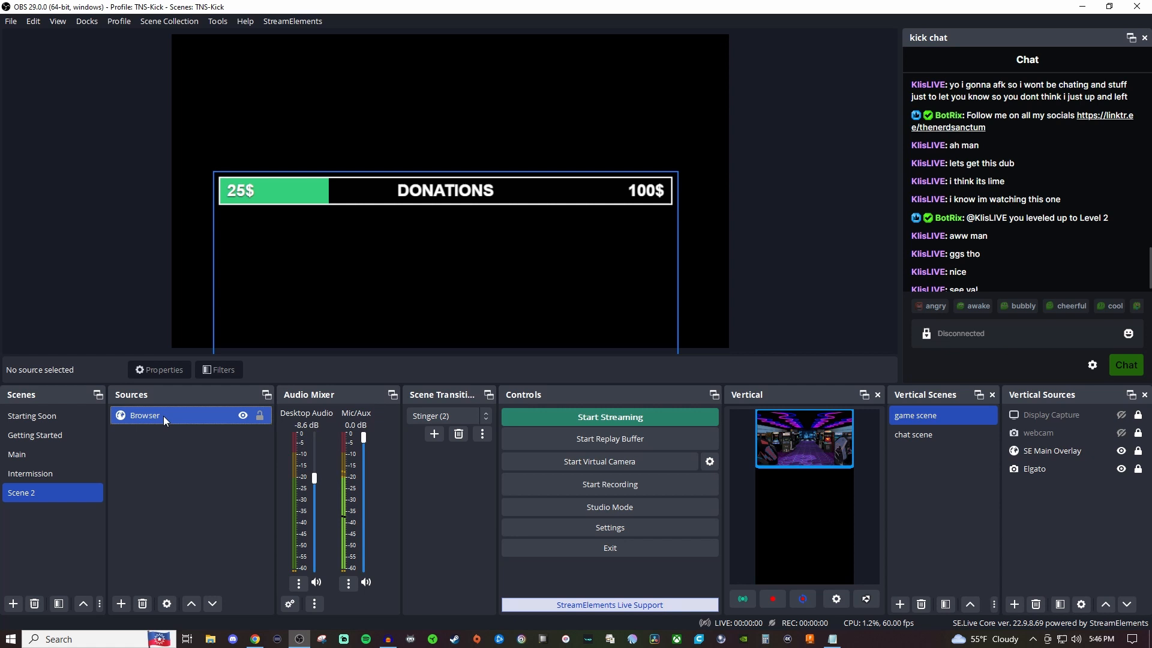
# Delete the old Browser source and add a new one pasted with the BotRix goal widget URL.
pyautogui.click(144, 415)
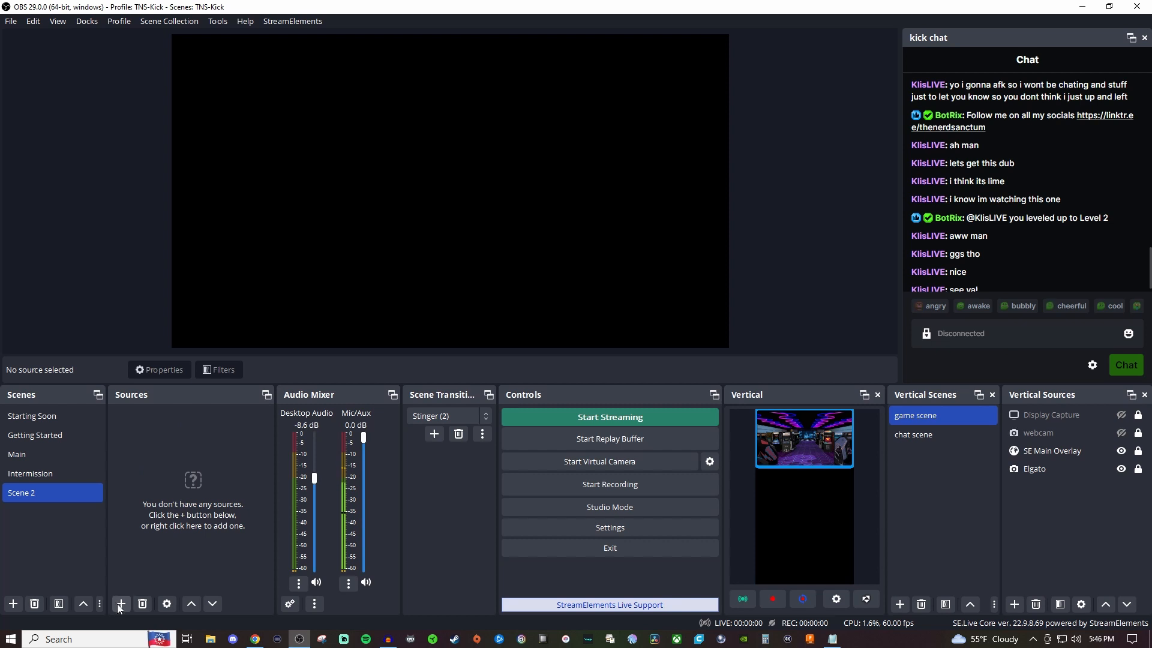
pyautogui.click(120, 603)
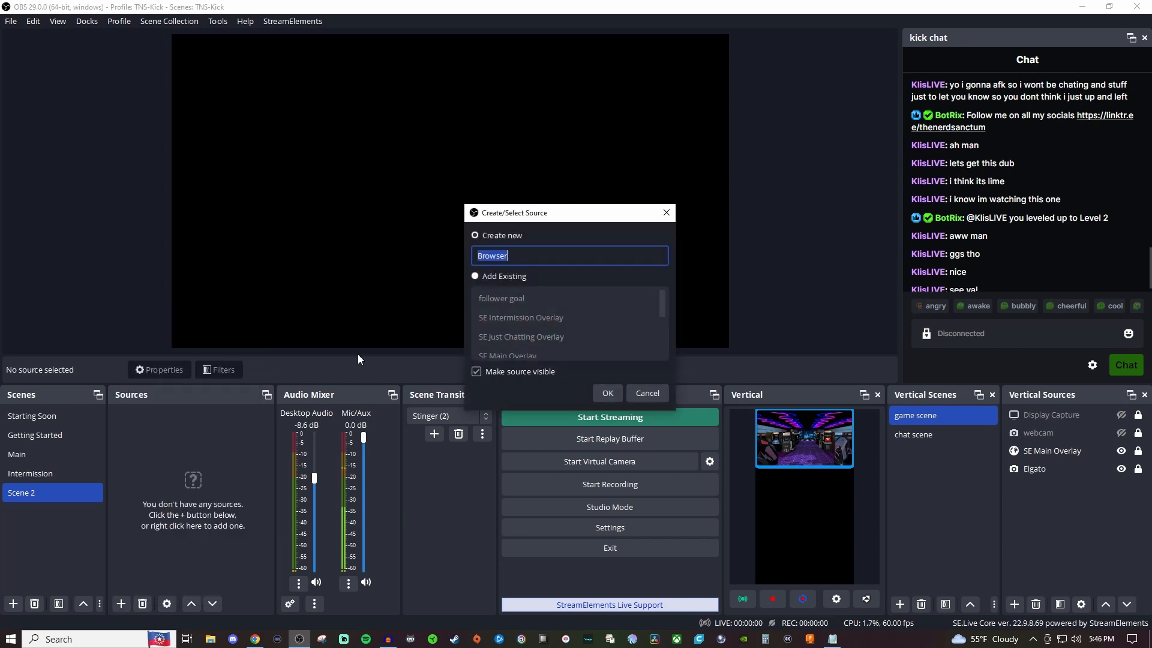
pyautogui.click(606, 393)
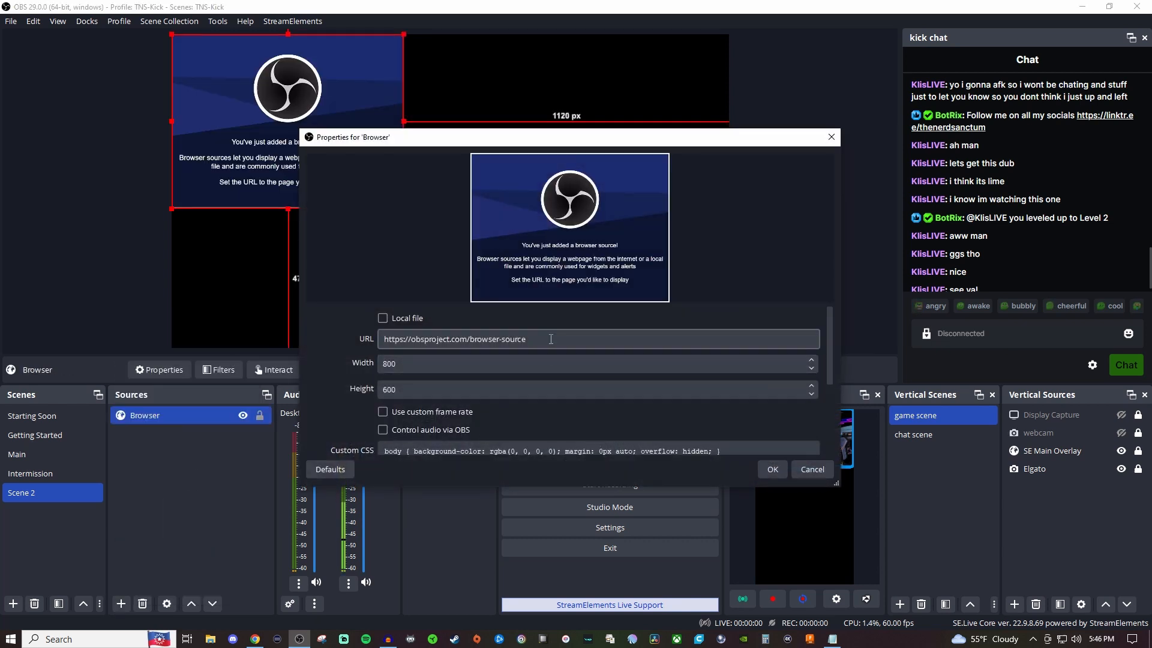
pyautogui.write('antidad=100&cantidadI=30&platform=kick&interval=lastMonth&color=34cf7c#ffffff&c=#34cf7c#ffffff&texto=Dono%20Goal')
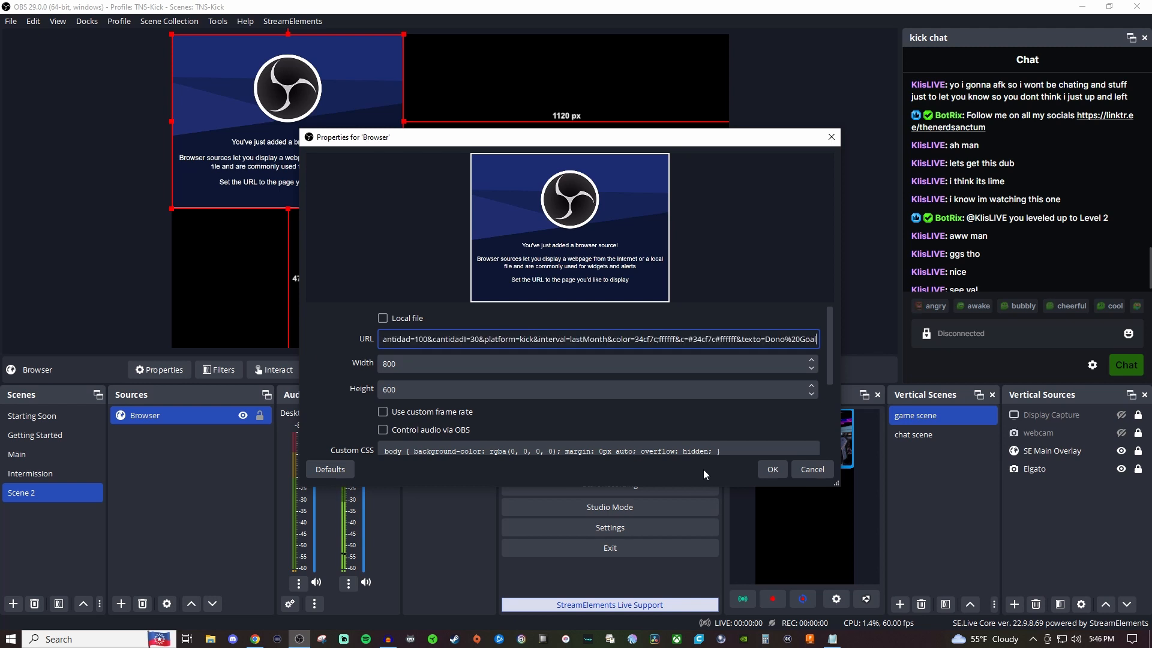
pyautogui.click(771, 469)
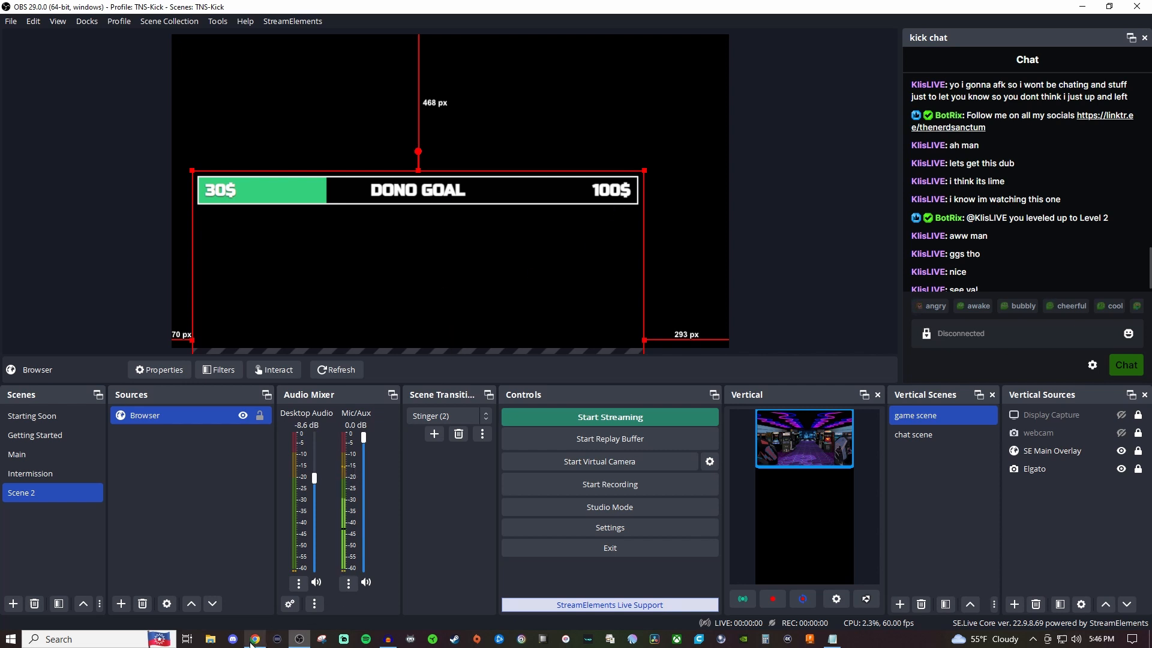
pyautogui.click(254, 637)
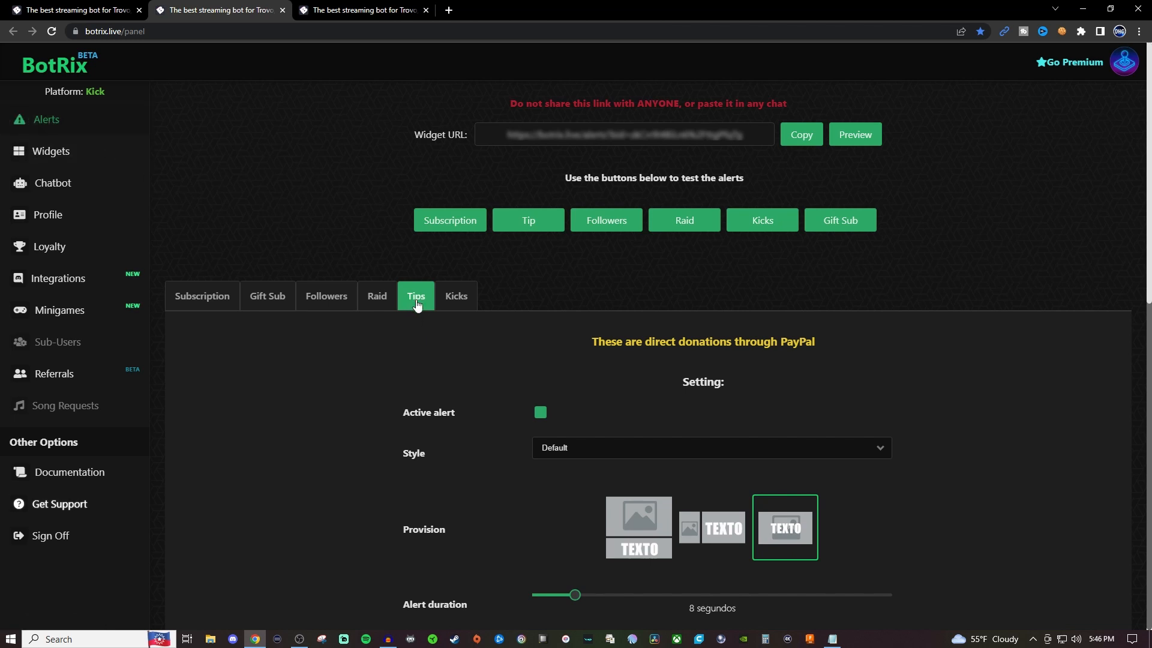
# Scroll the Tips alert settings and go to the profile page with the donation link.
pyautogui.scroll(-3)
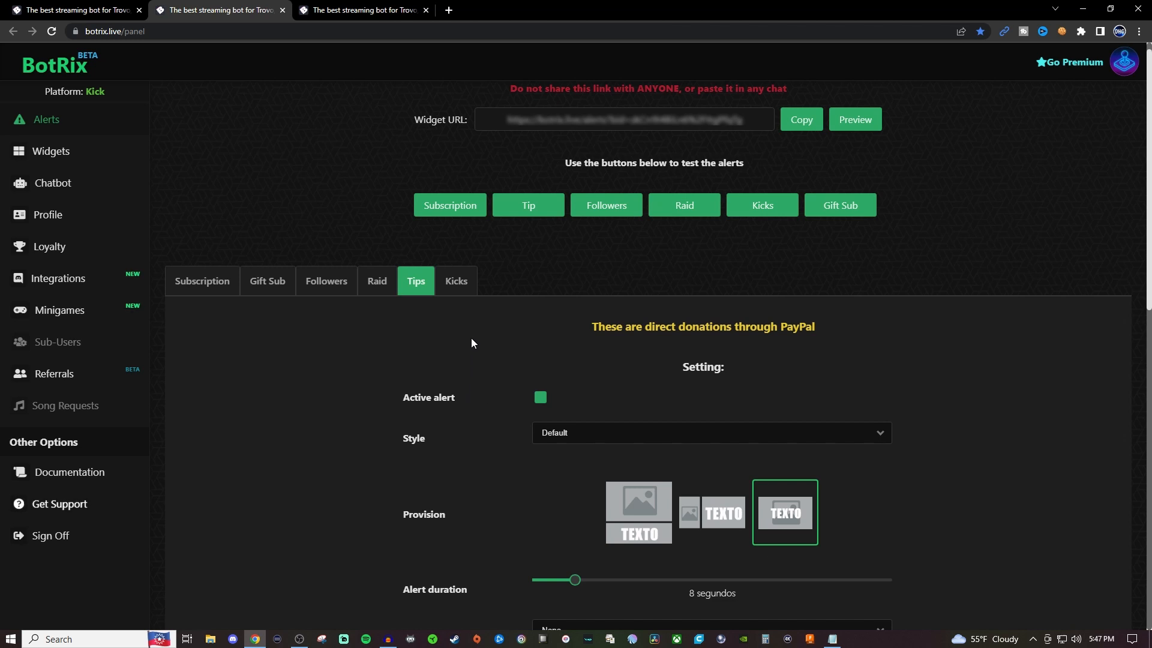
pyautogui.moveTo(331, 88)
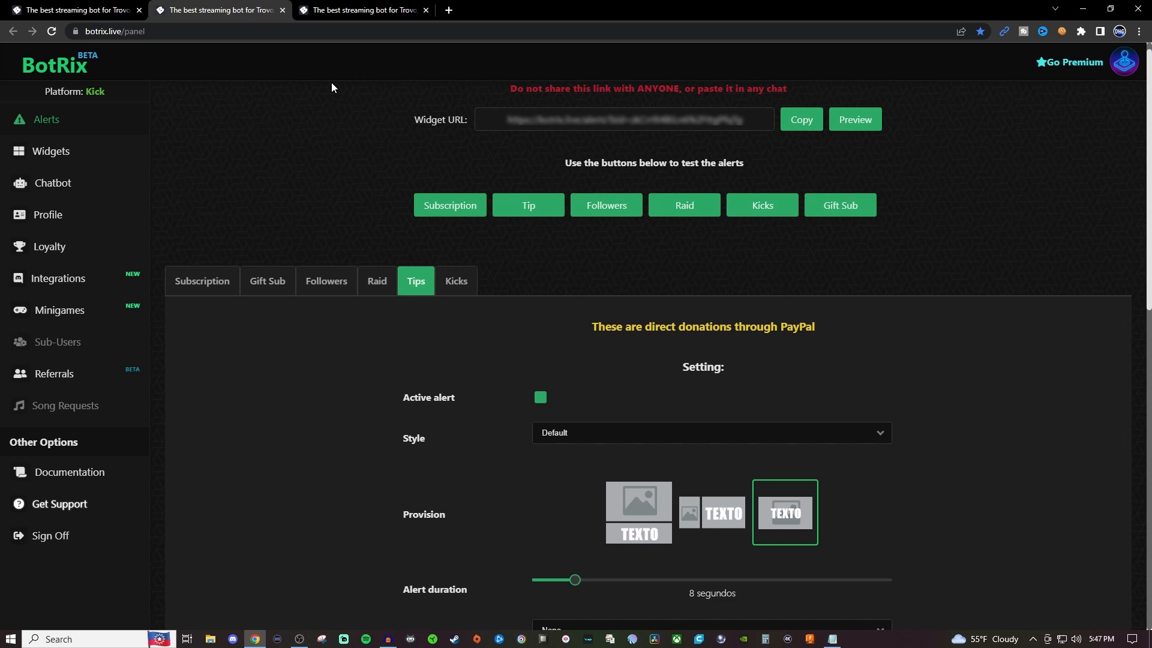
pyautogui.click(47, 215)
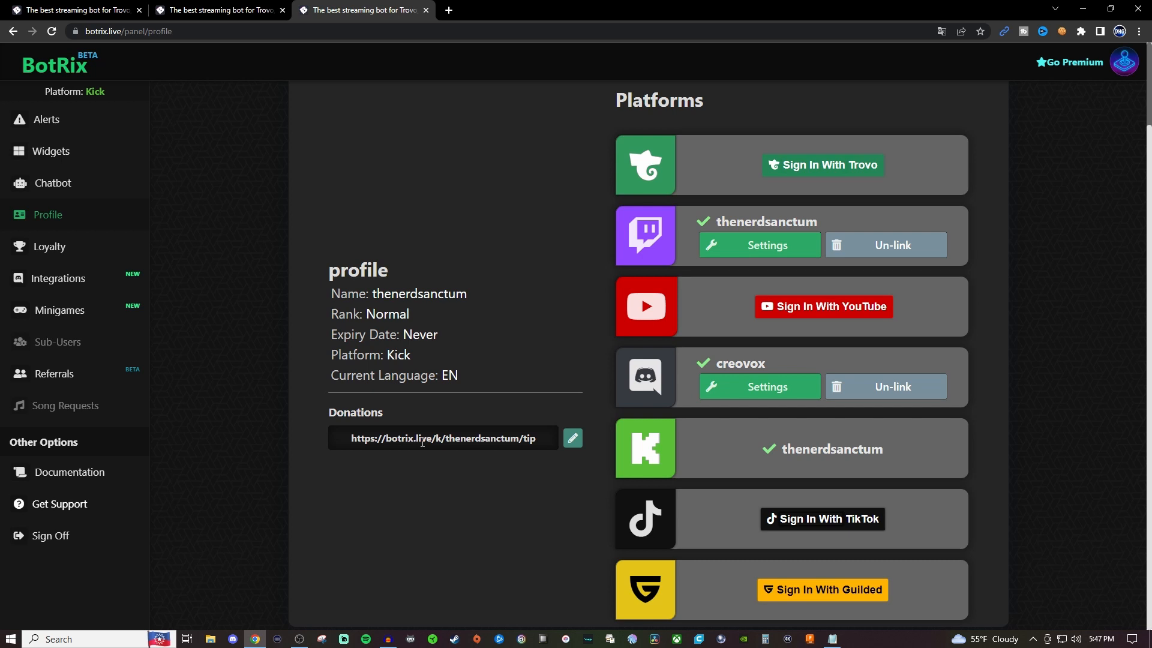
pyautogui.moveTo(448, 443)
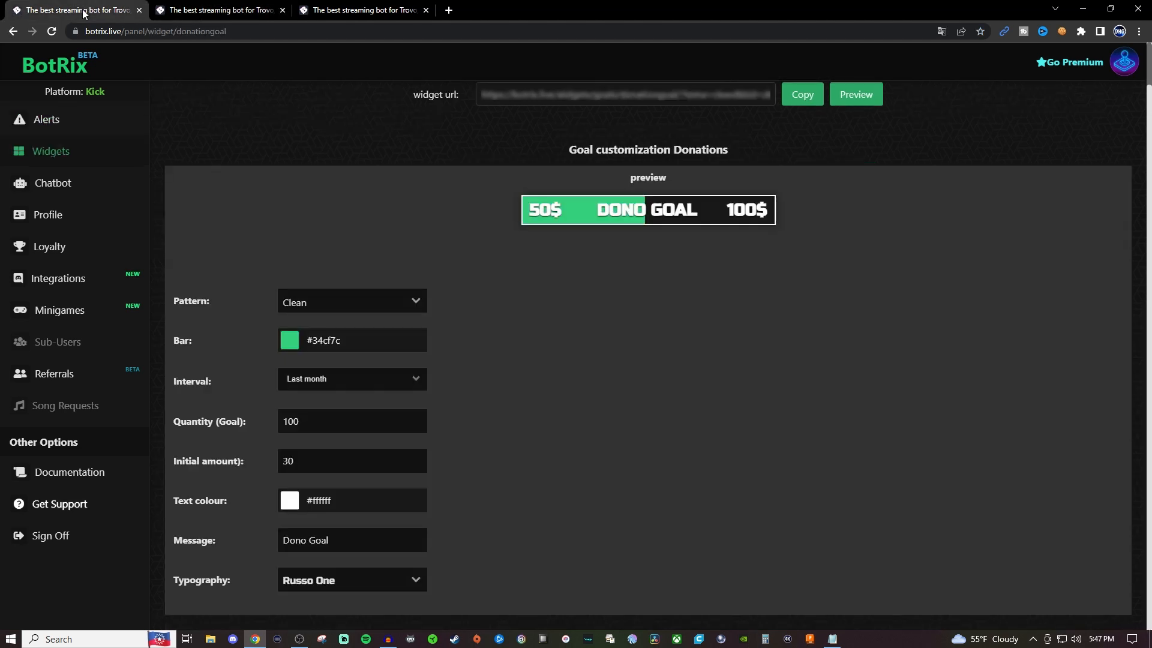
pyautogui.moveTo(653, 211)
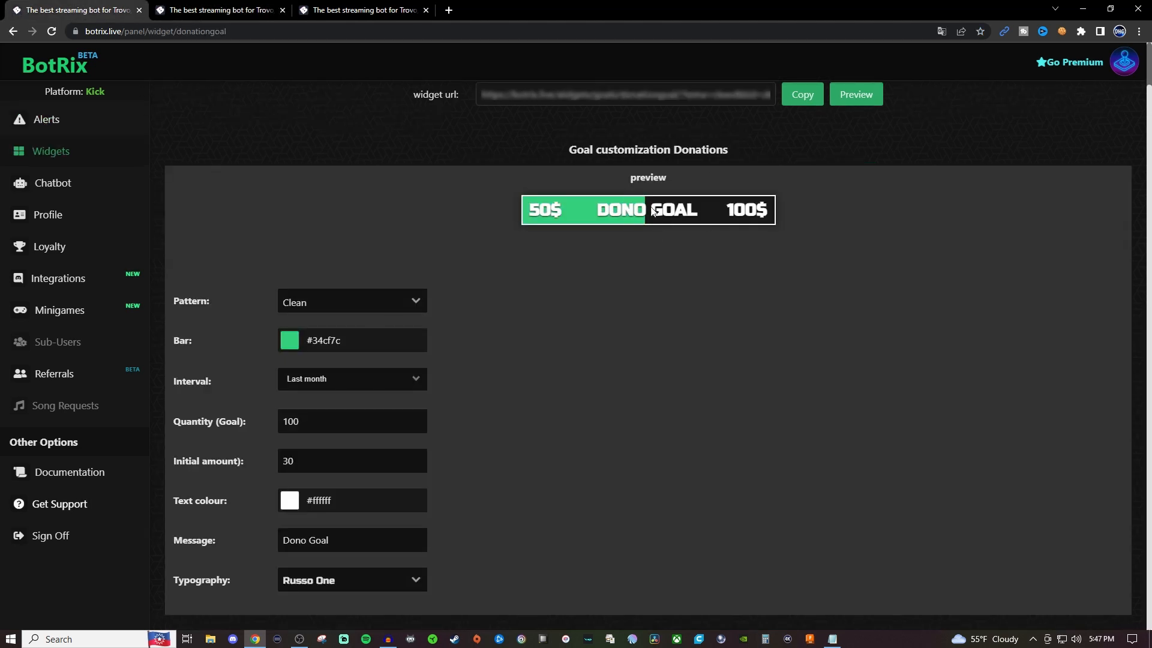
pyautogui.moveTo(682, 245)
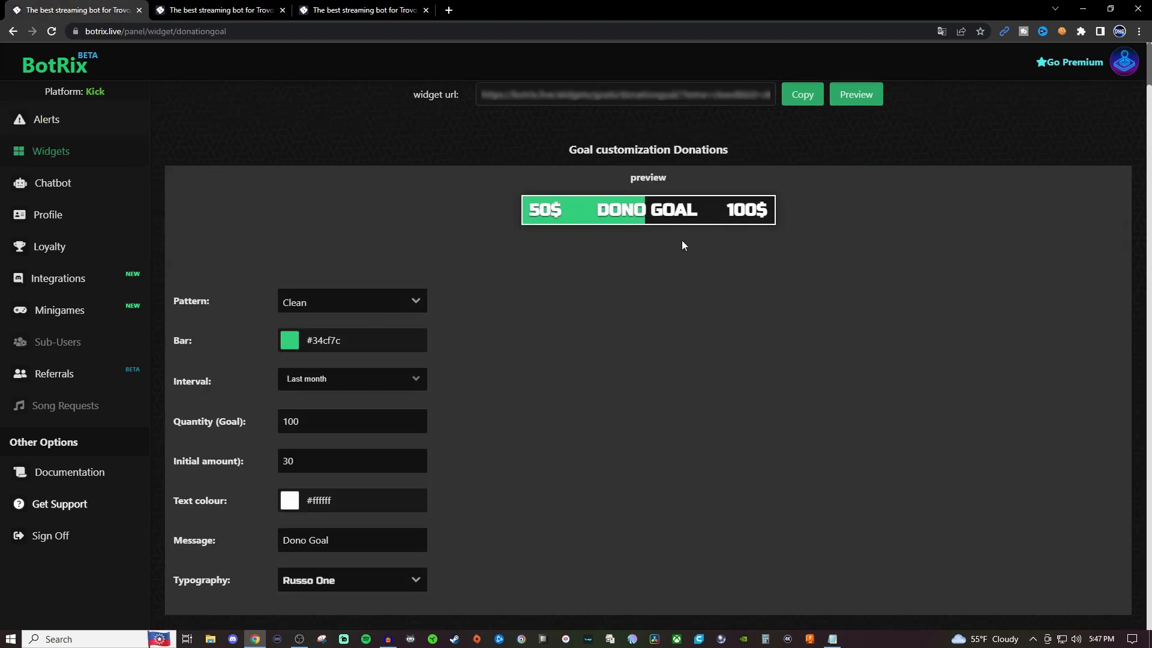
pyautogui.moveTo(637, 259)
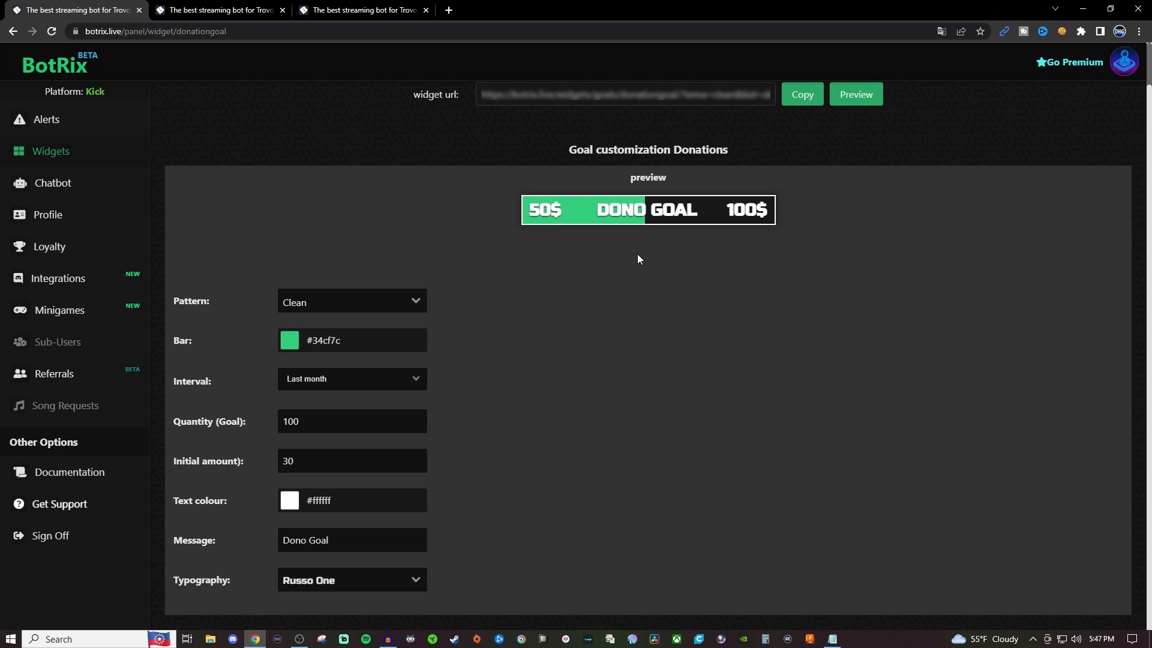
pyautogui.moveTo(614, 252)
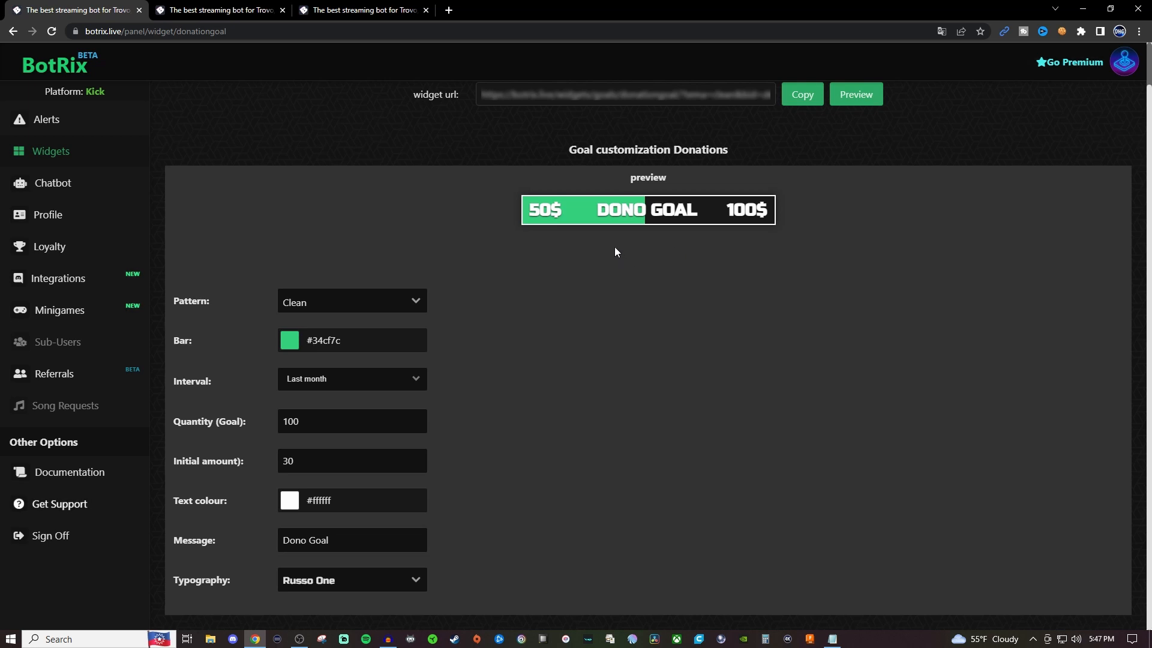
pyautogui.moveTo(647, 243)
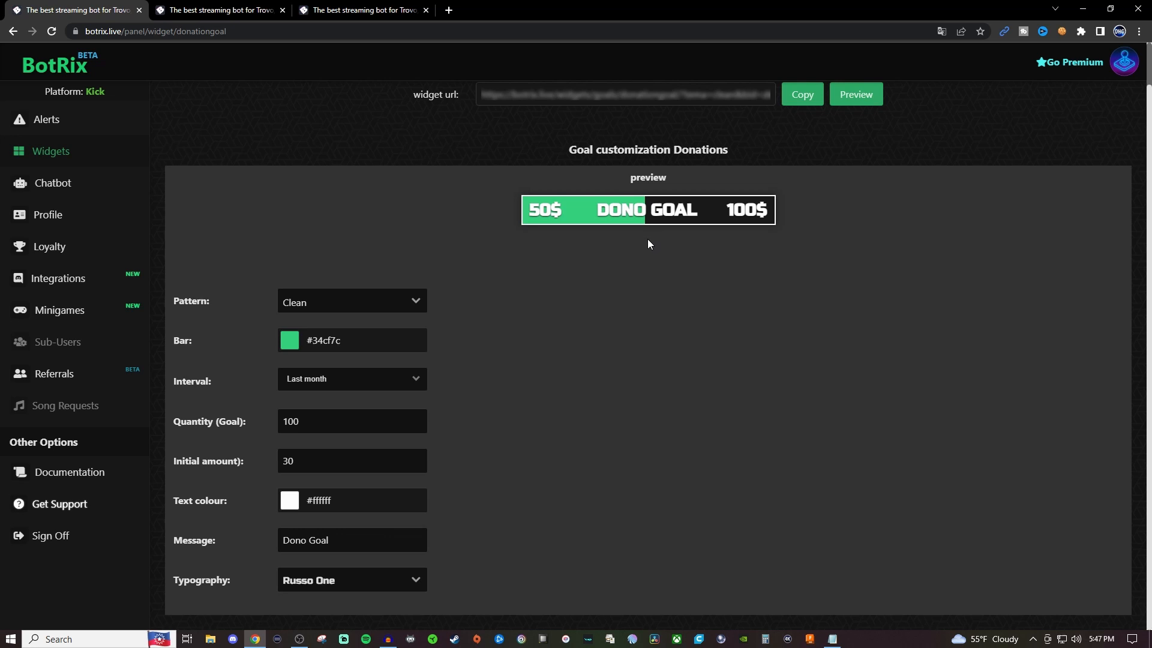
pyautogui.moveTo(470, 514)
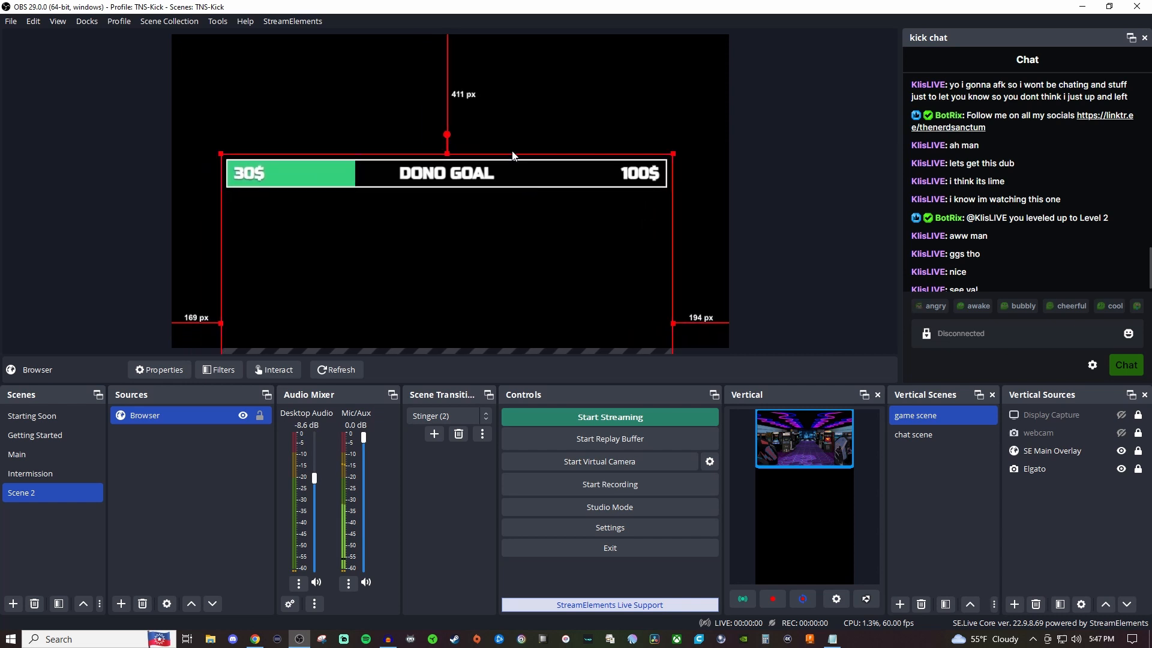
pyautogui.moveTo(762, 180)
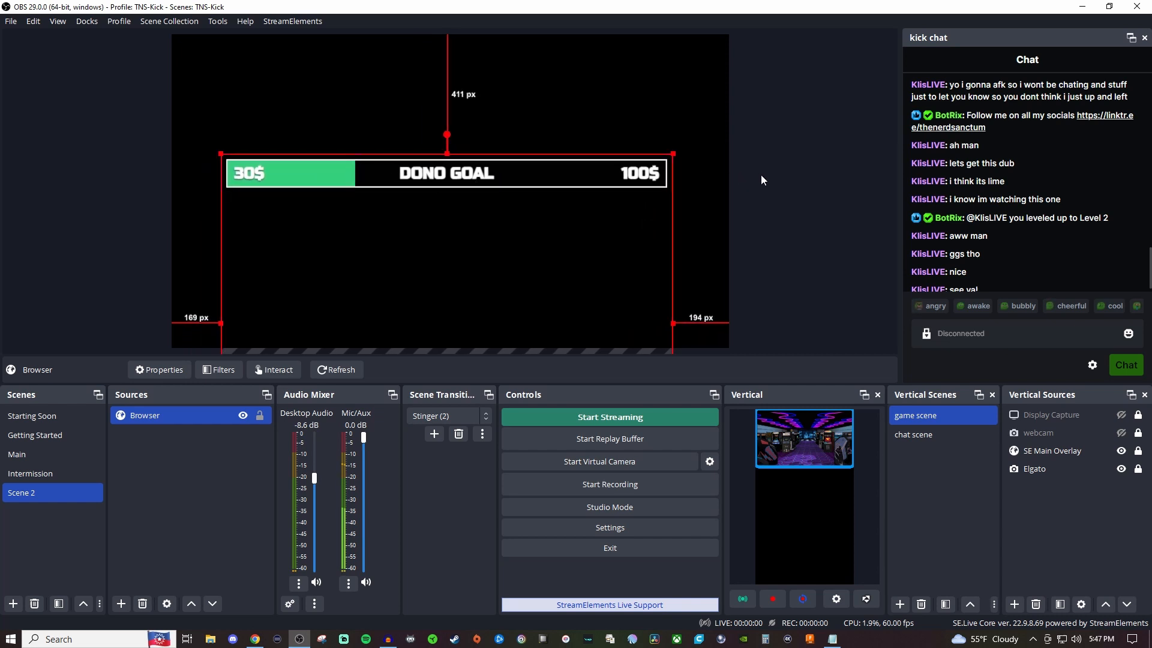